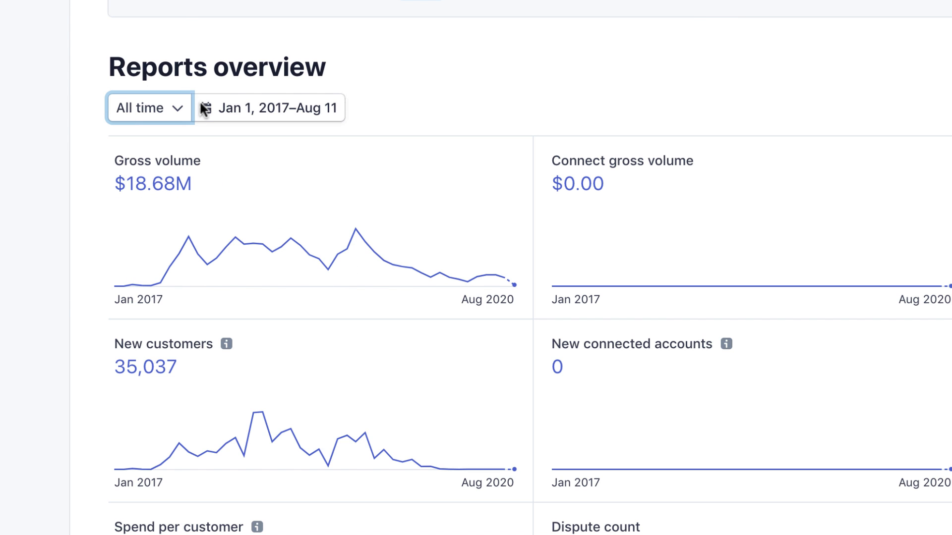
pyautogui.moveTo(195, 106)
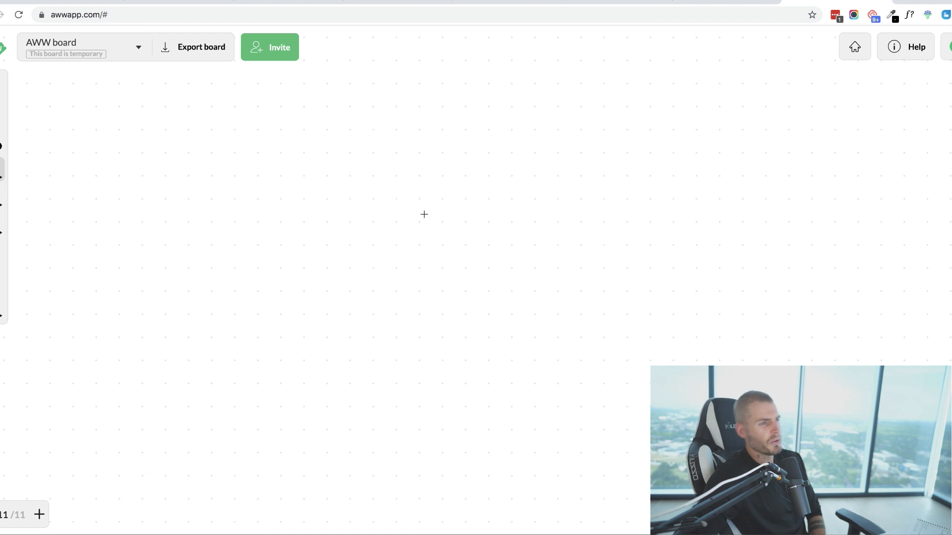
pyautogui.moveTo(406, 298)
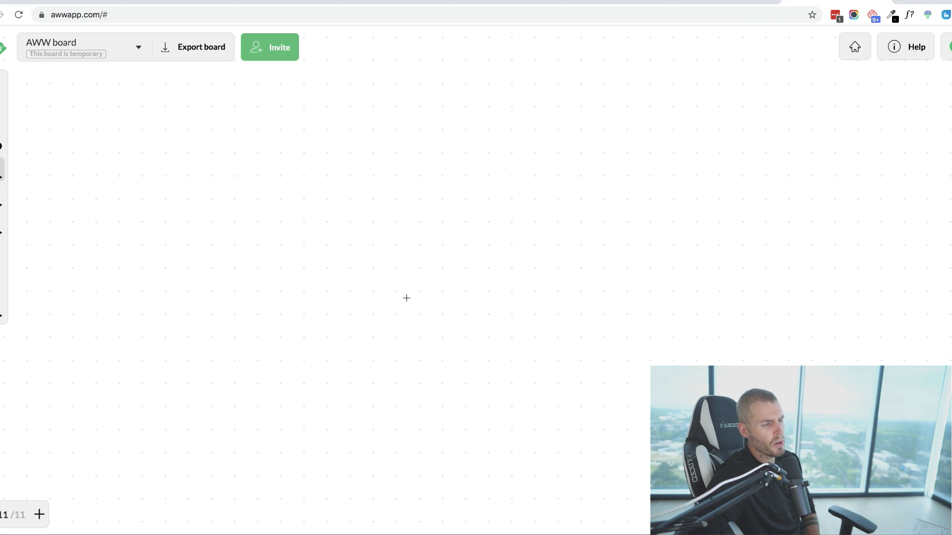
pyautogui.moveTo(292, 265)
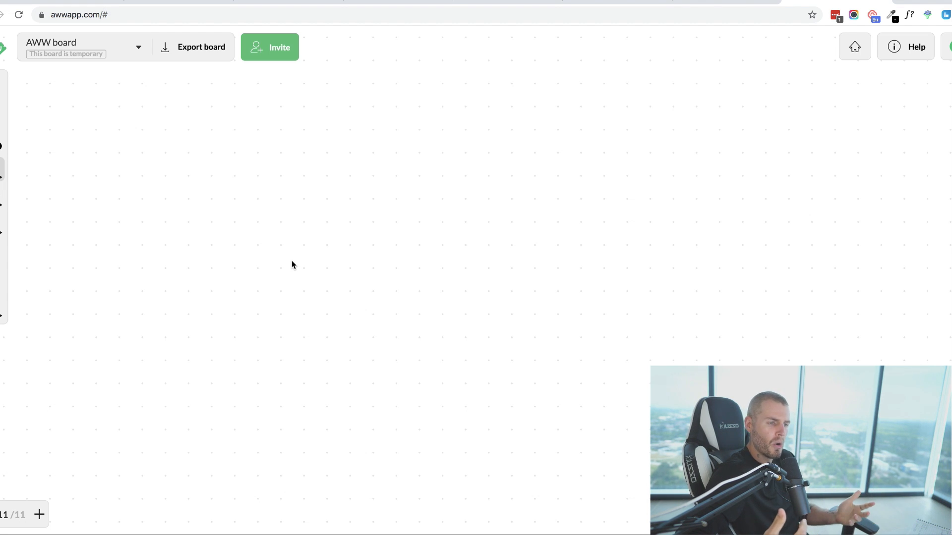
pyautogui.moveTo(442, 209)
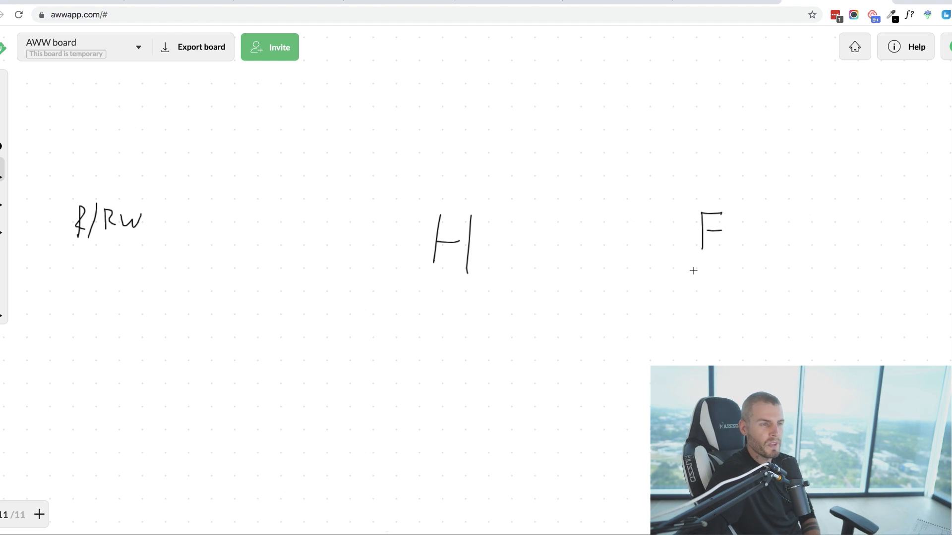
pyautogui.moveTo(644, 222)
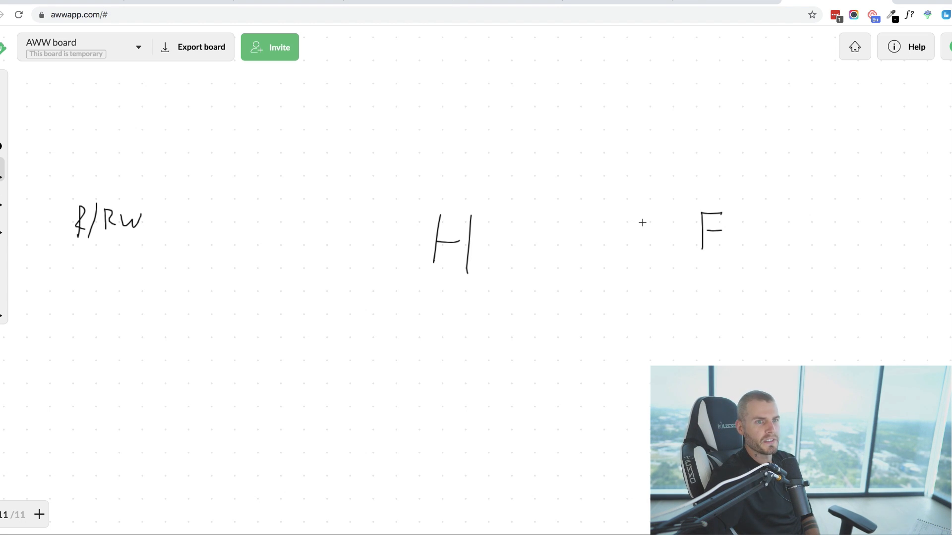
pyautogui.moveTo(348, 445)
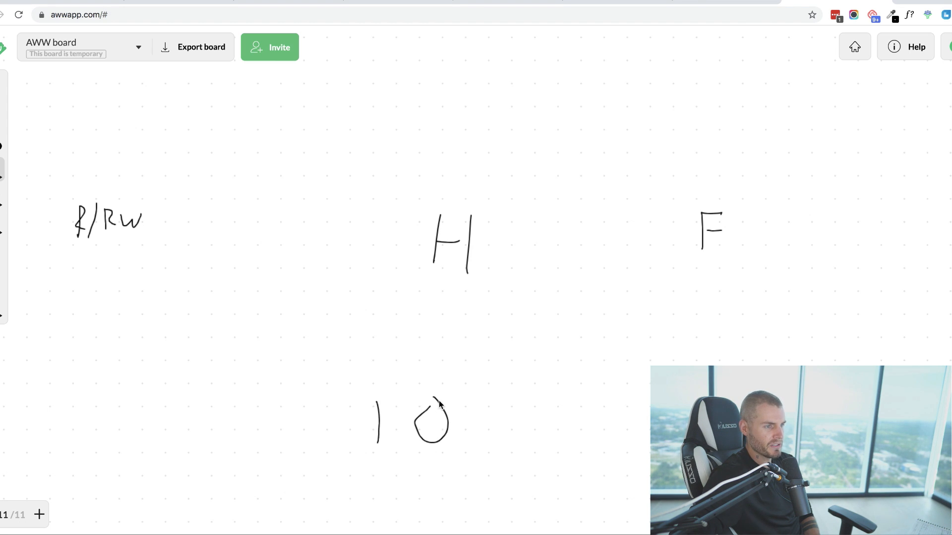
pyautogui.moveTo(752, 256)
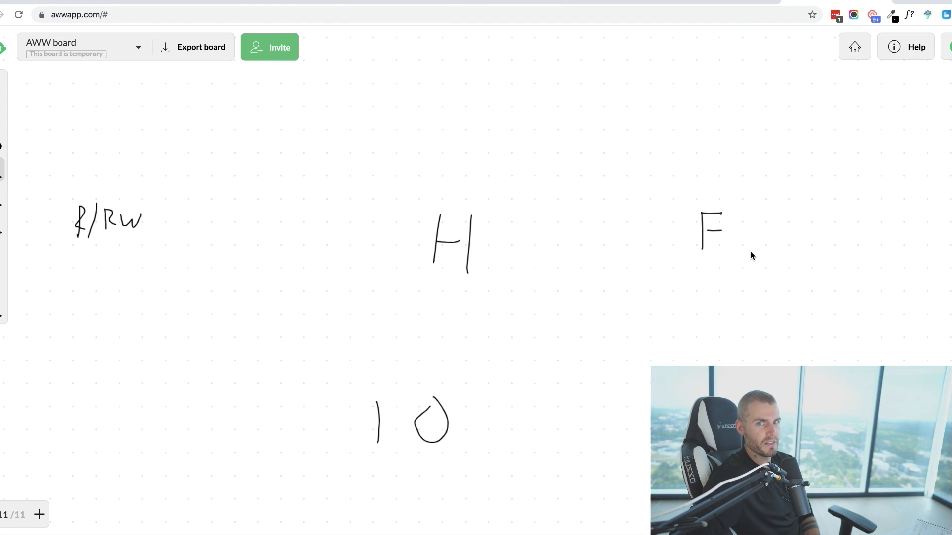
pyautogui.moveTo(247, 144)
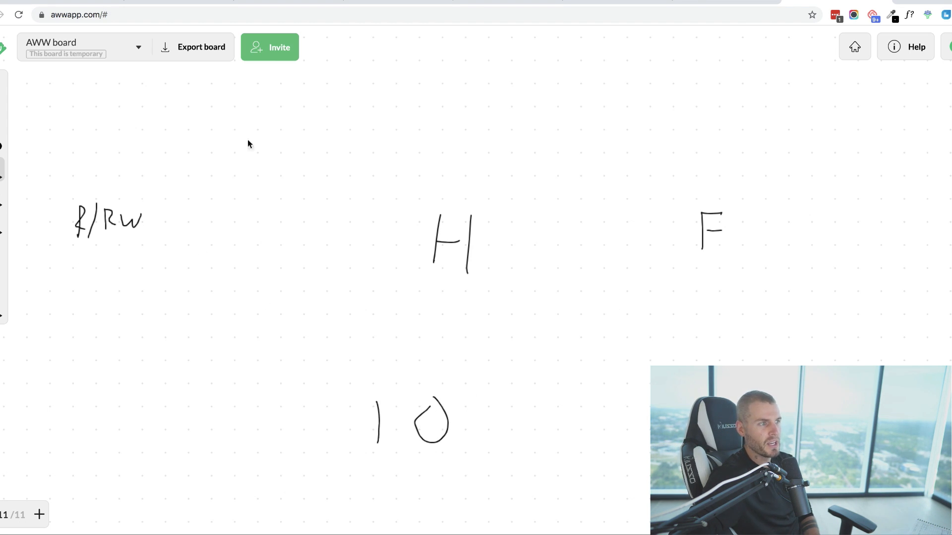
pyautogui.moveTo(280, 136)
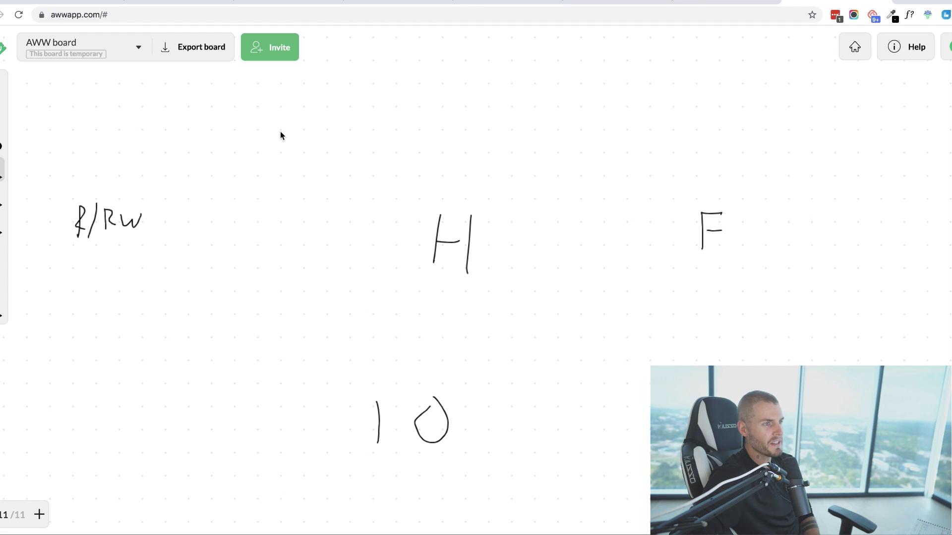
pyautogui.moveTo(137, 160)
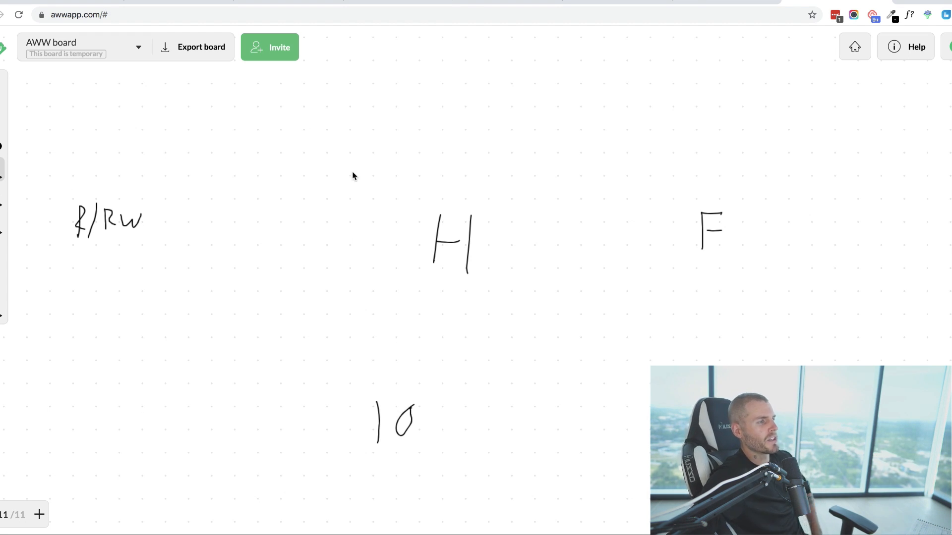
pyautogui.moveTo(479, 285)
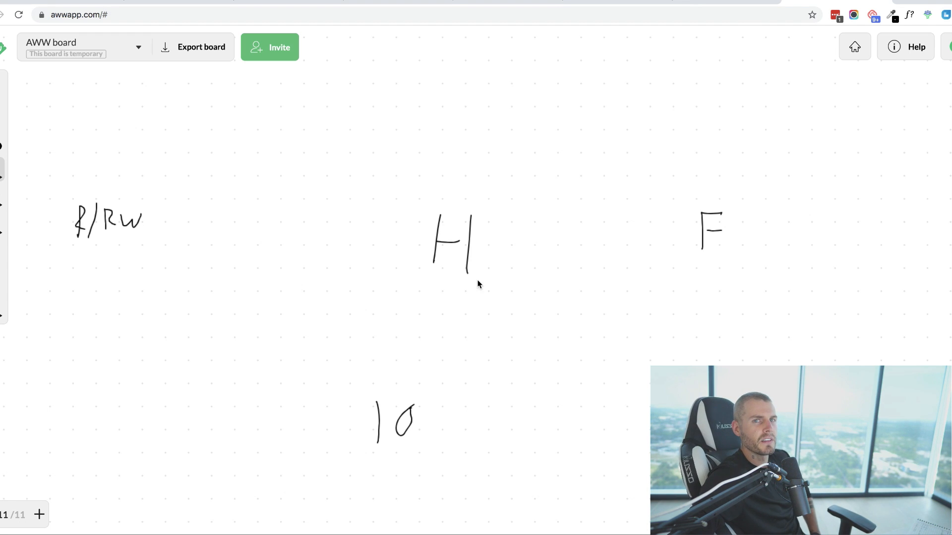
pyautogui.moveTo(437, 219)
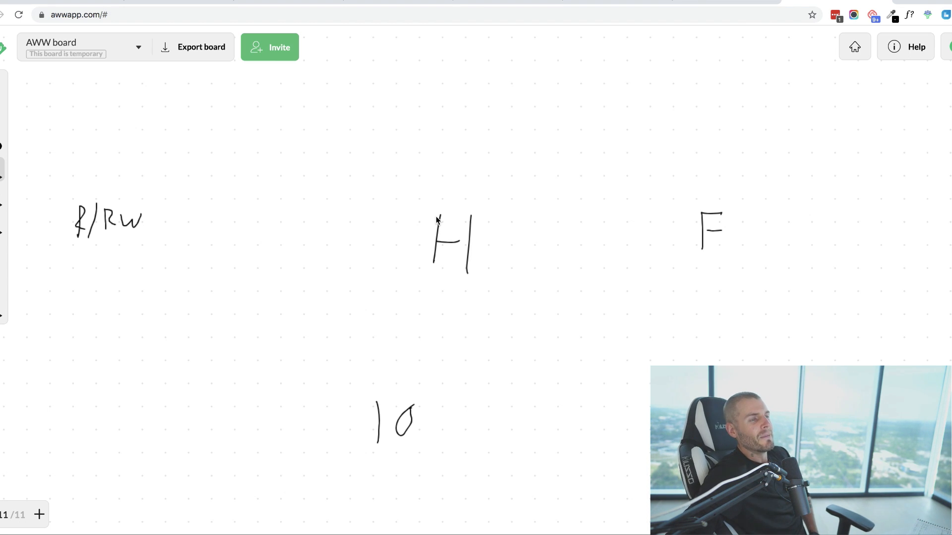
pyautogui.moveTo(424, 110)
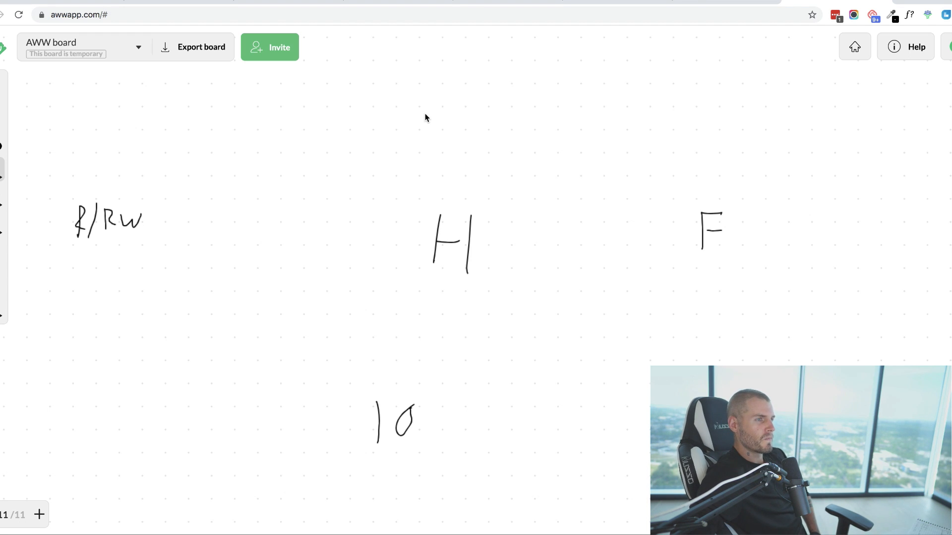
pyautogui.moveTo(351, 118)
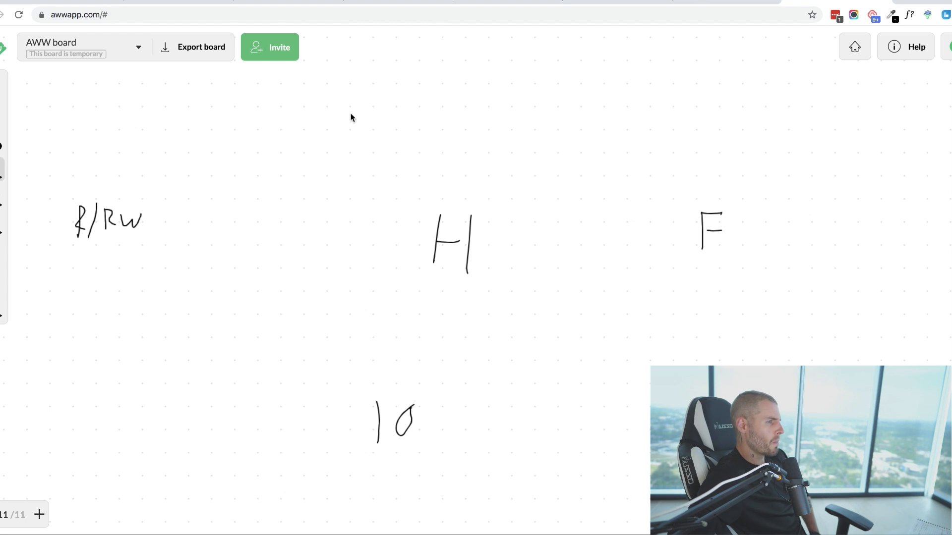
pyautogui.moveTo(58, 258)
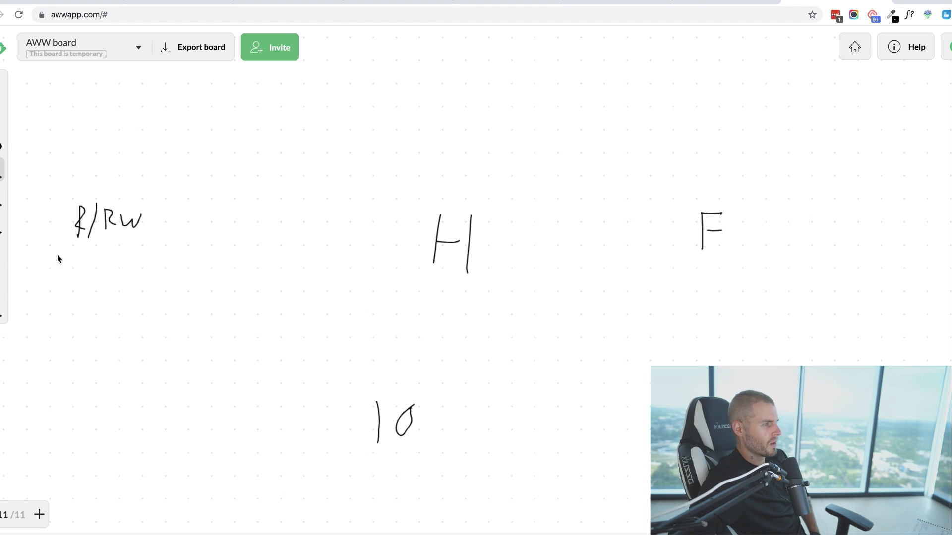
pyautogui.moveTo(60, 263)
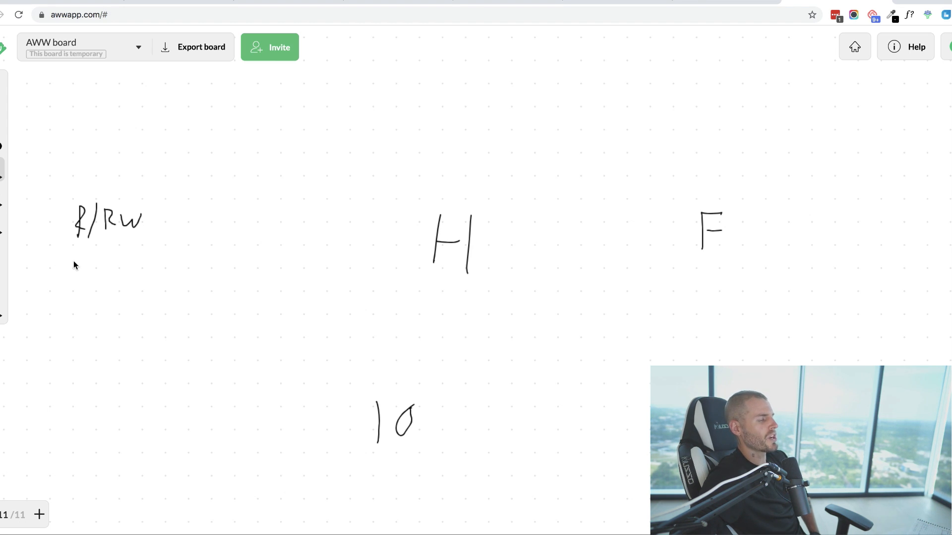
pyautogui.moveTo(64, 258)
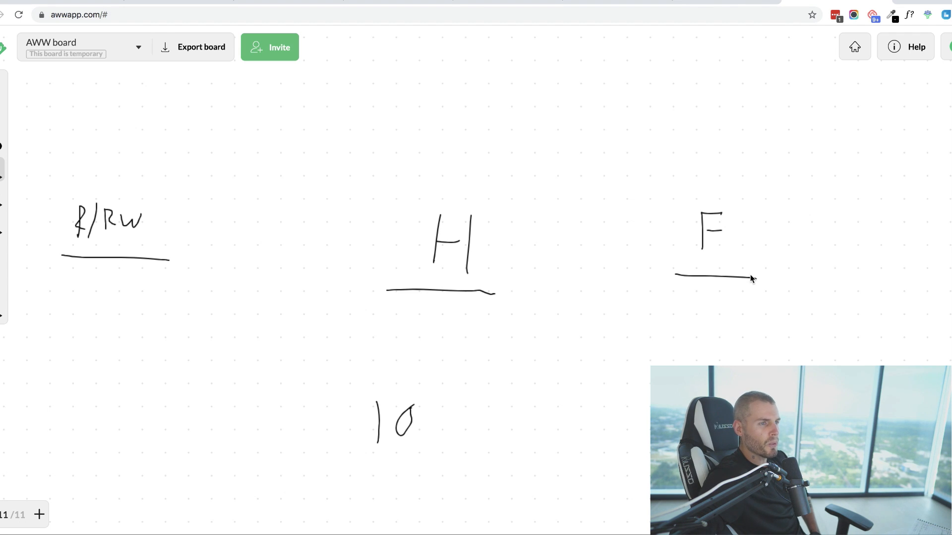
pyautogui.moveTo(784, 272)
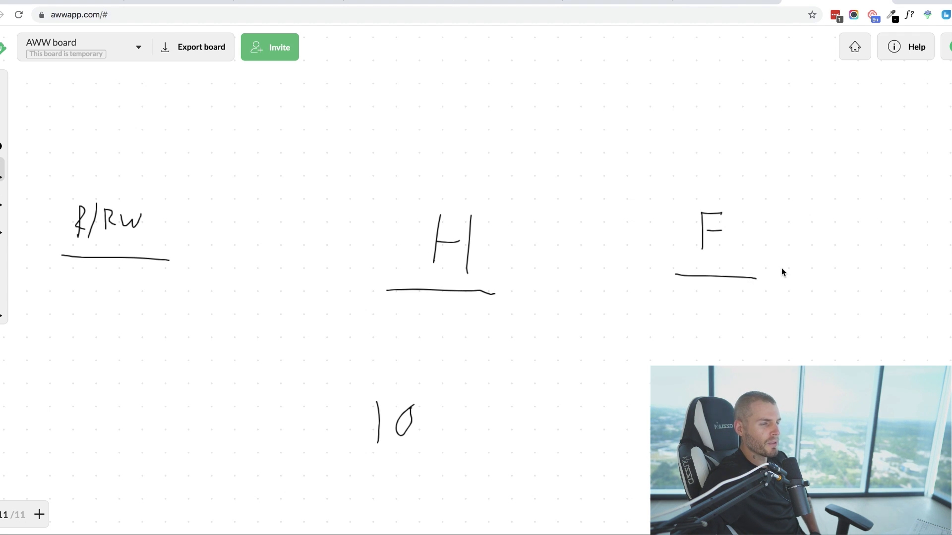
pyautogui.moveTo(369, 372)
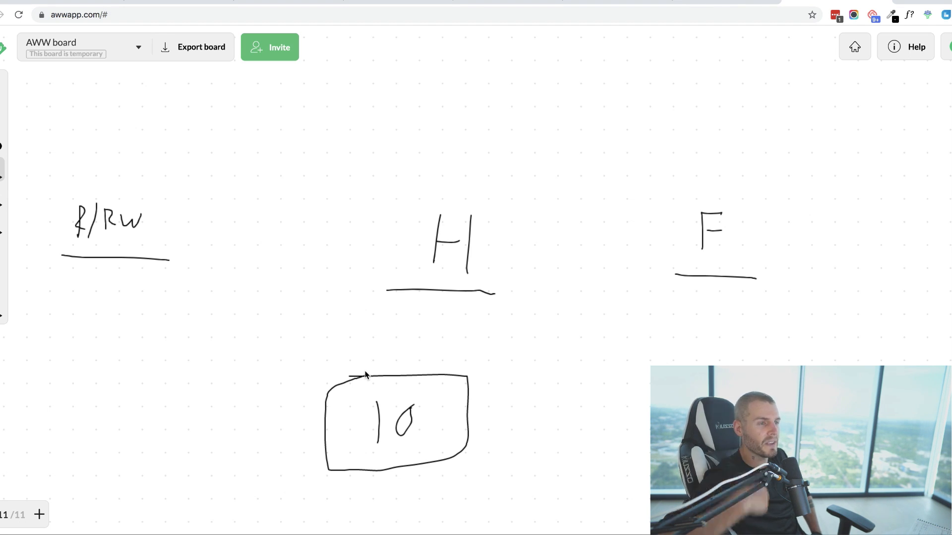
pyautogui.moveTo(195, 413)
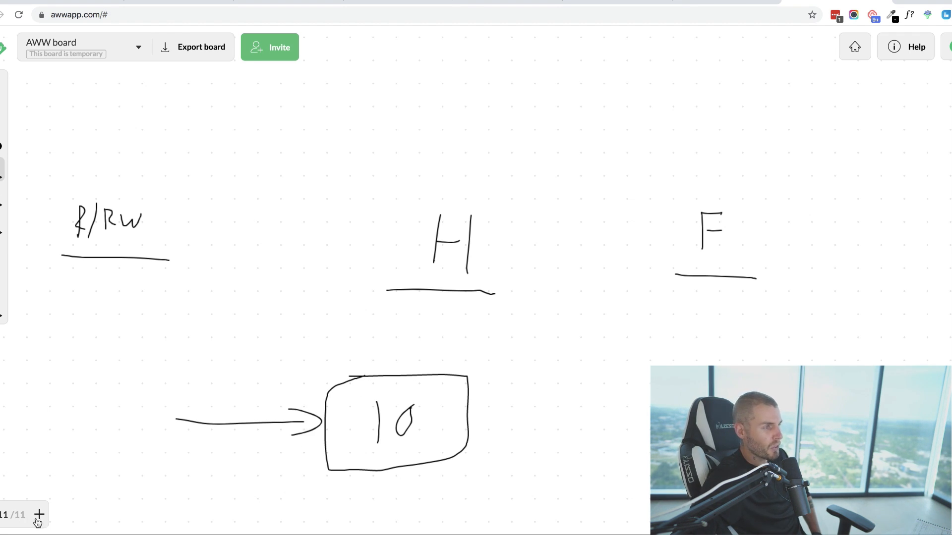
# - Add a new blank twelfth page to the board
pyautogui.click(39, 515)
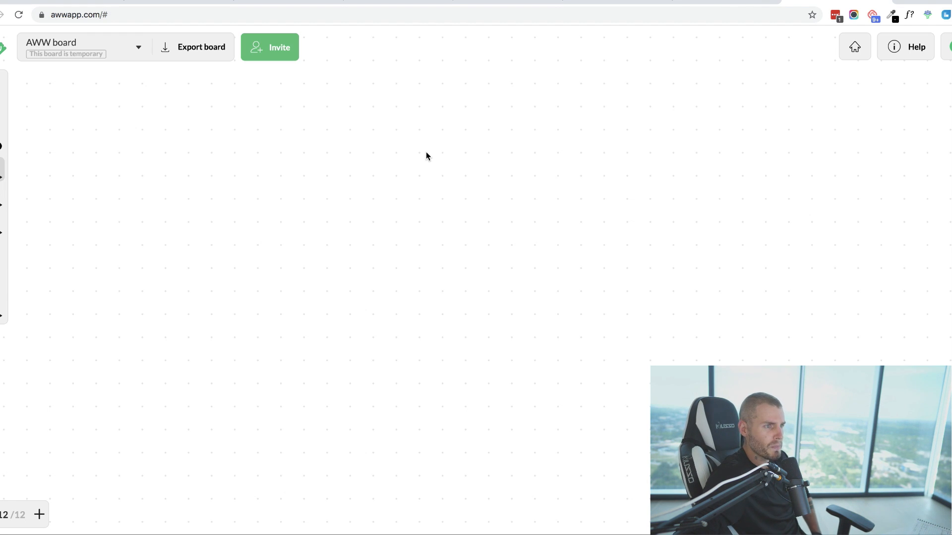
pyautogui.moveTo(371, 237)
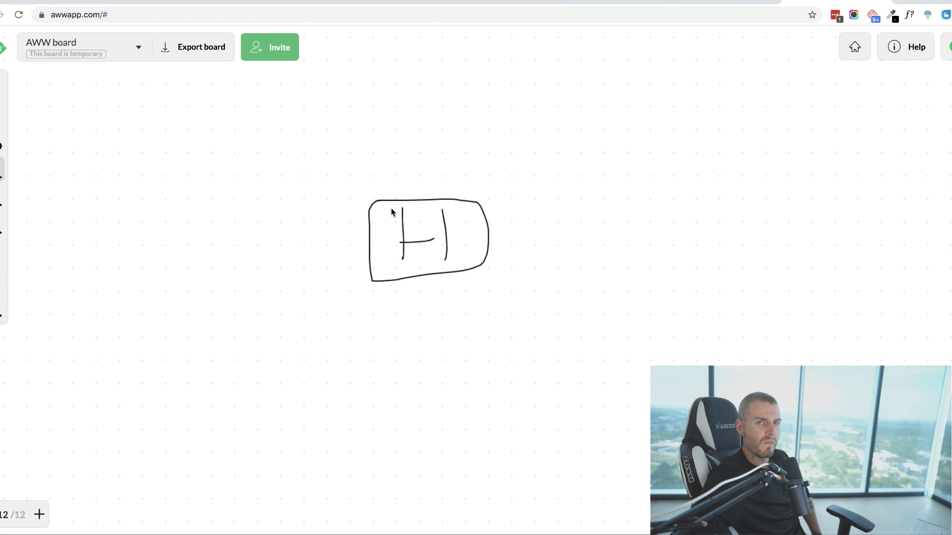
pyautogui.moveTo(655, 210)
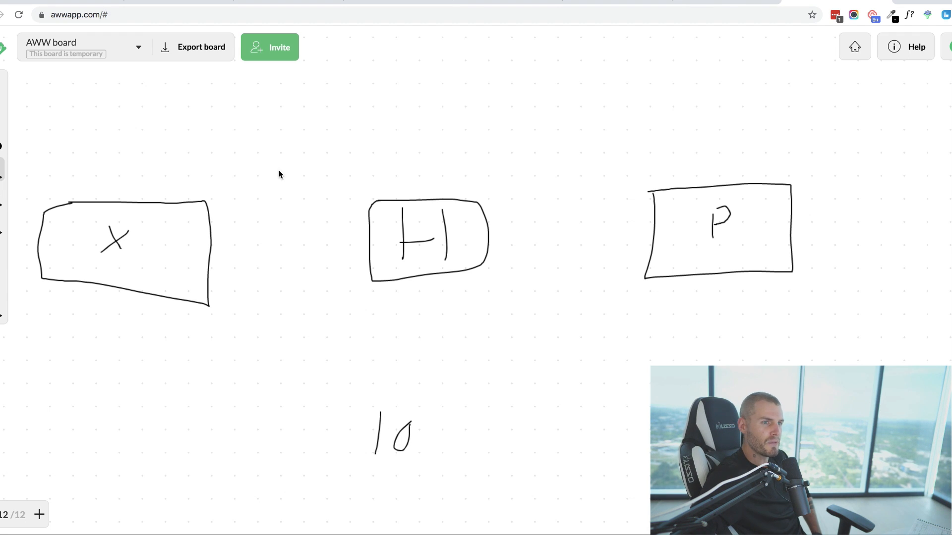
pyautogui.moveTo(613, 216)
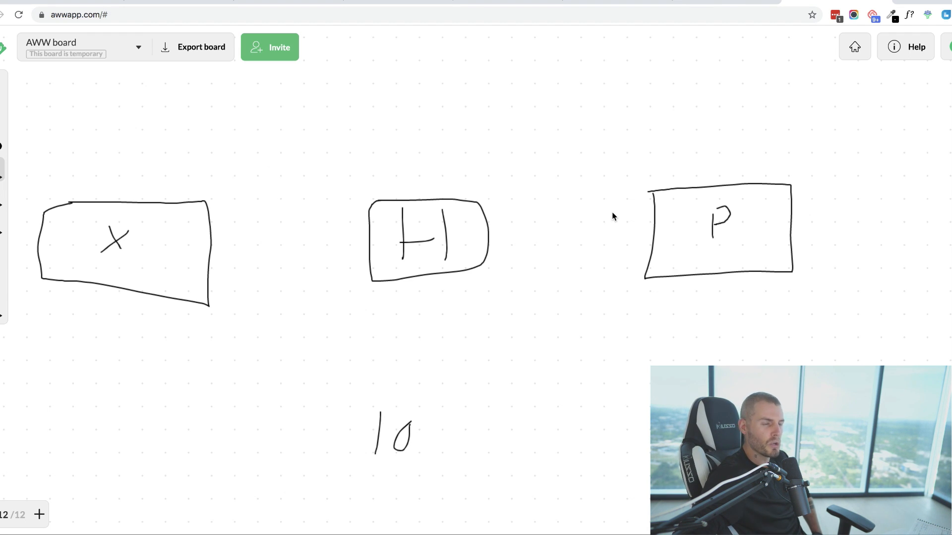
pyautogui.moveTo(627, 208)
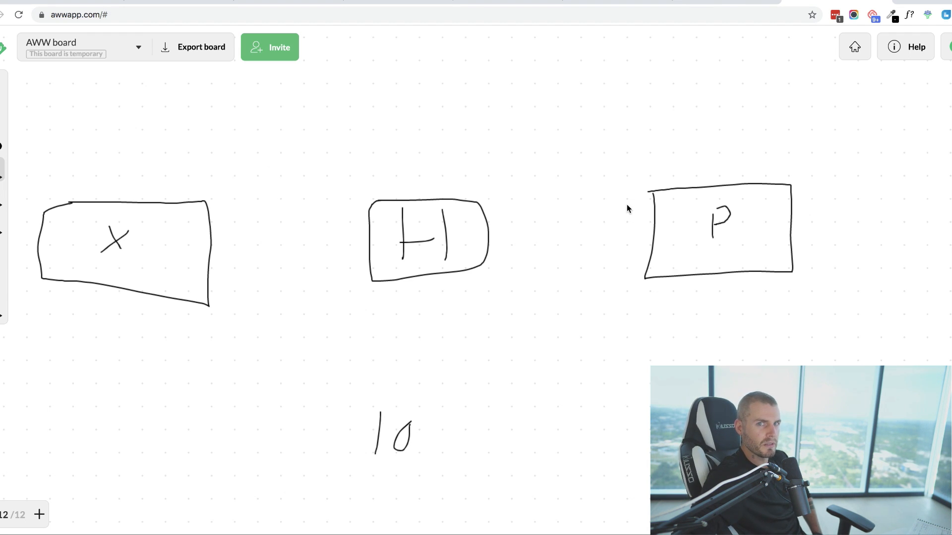
pyautogui.moveTo(634, 211)
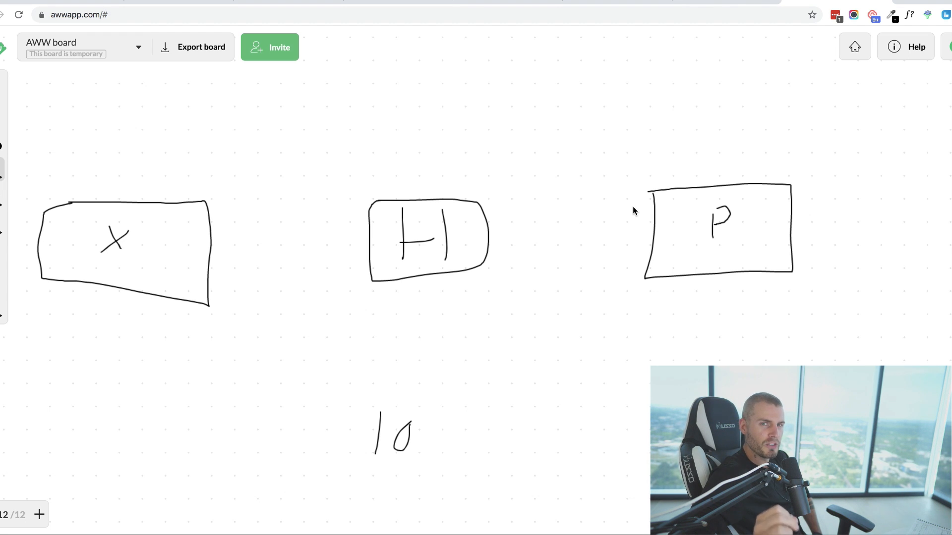
pyautogui.moveTo(424, 280)
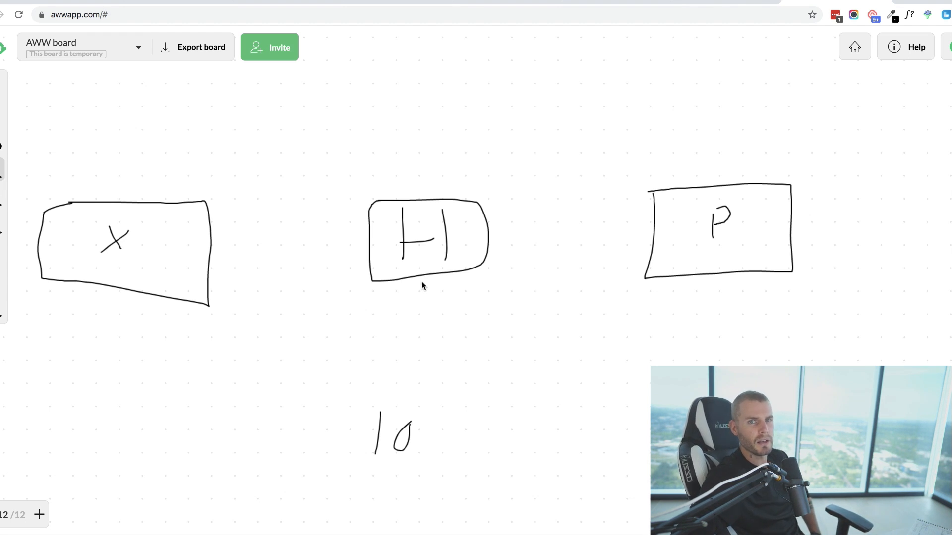
pyautogui.moveTo(424, 289)
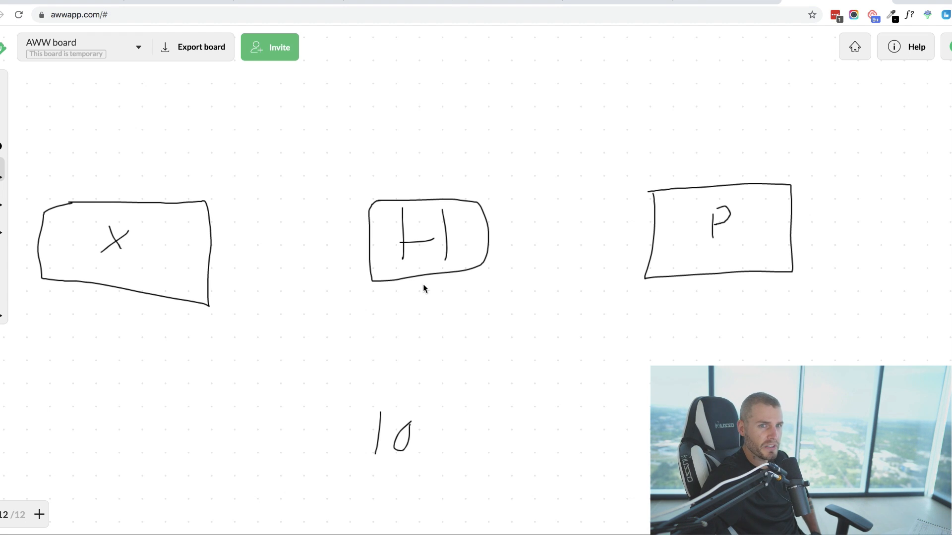
pyautogui.moveTo(462, 289)
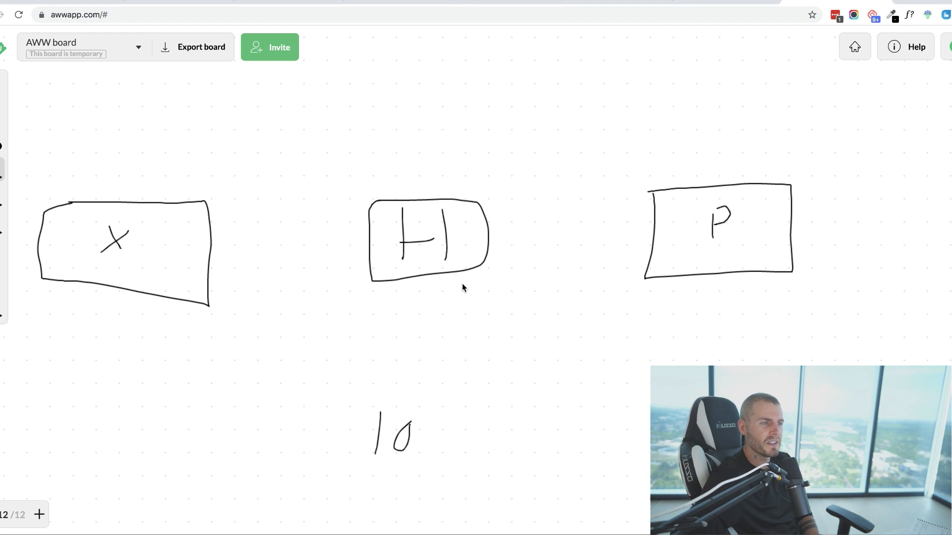
pyautogui.moveTo(416, 397)
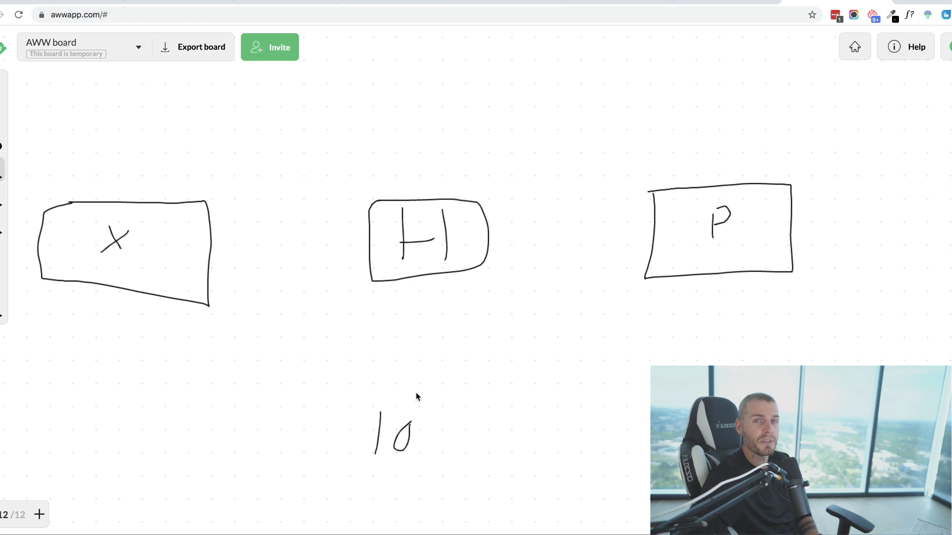
pyautogui.moveTo(392, 289)
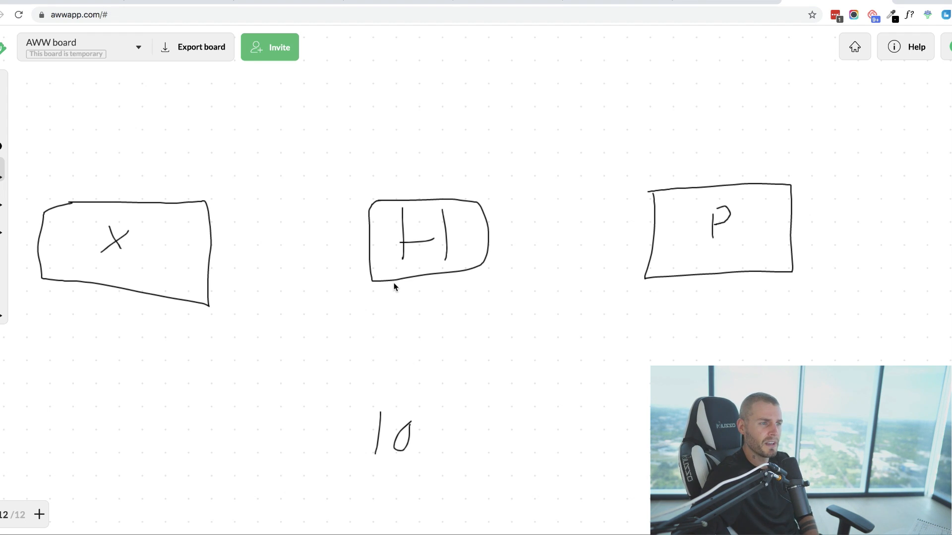
pyautogui.moveTo(393, 299)
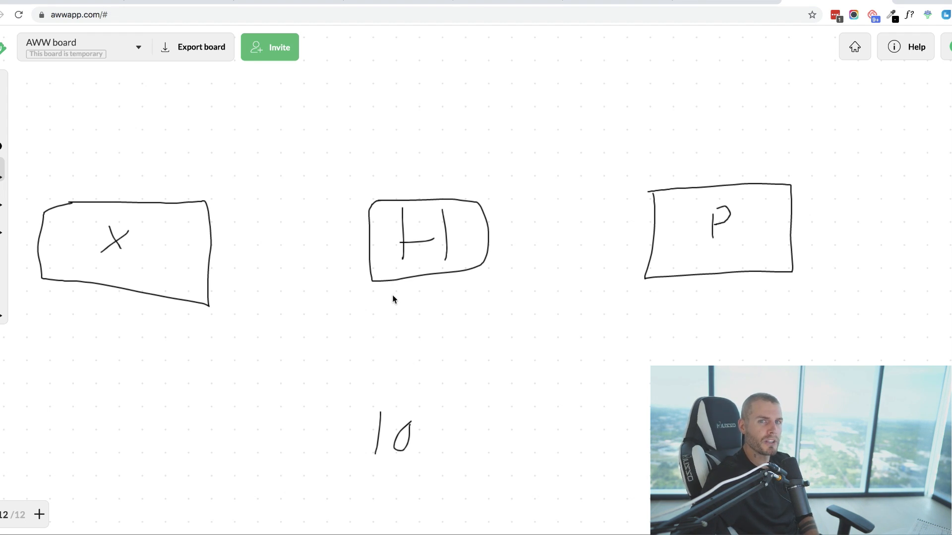
pyautogui.moveTo(424, 287)
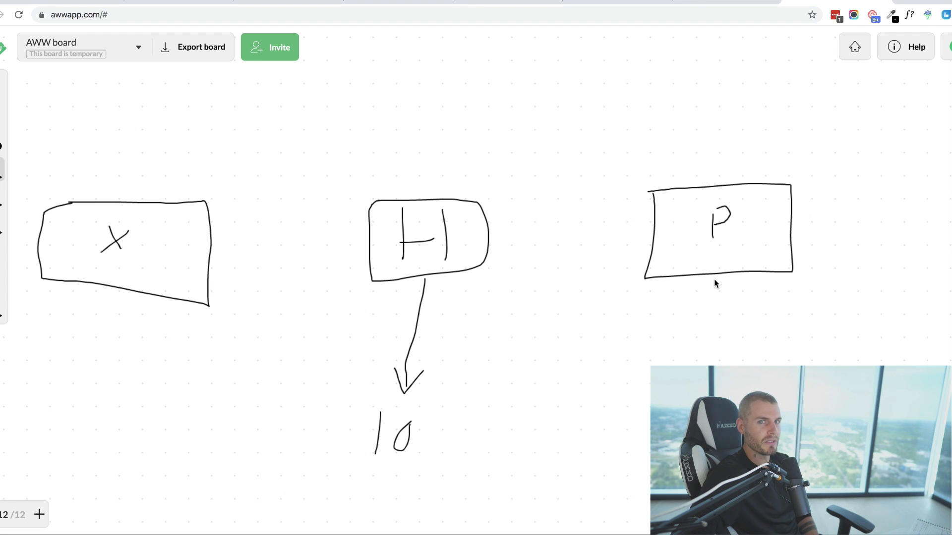
pyautogui.moveTo(720, 286)
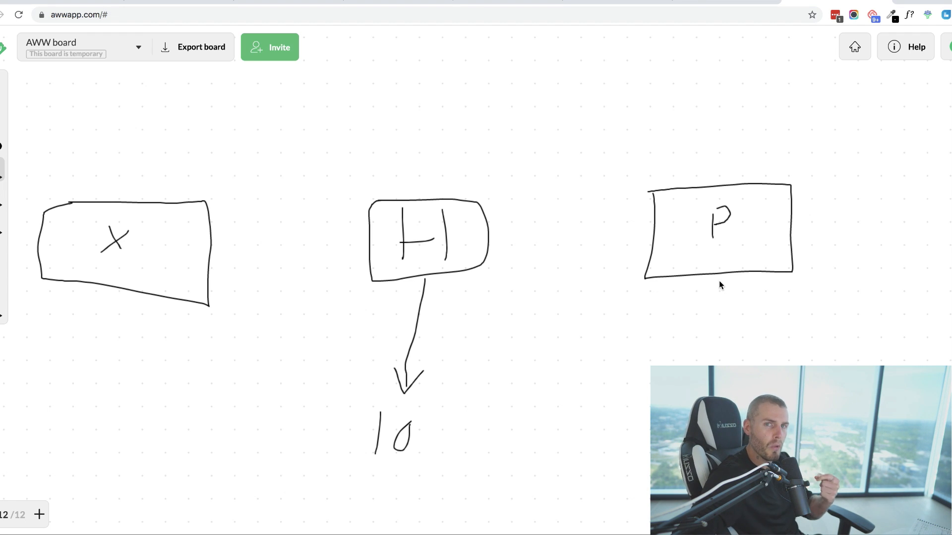
pyautogui.moveTo(705, 287)
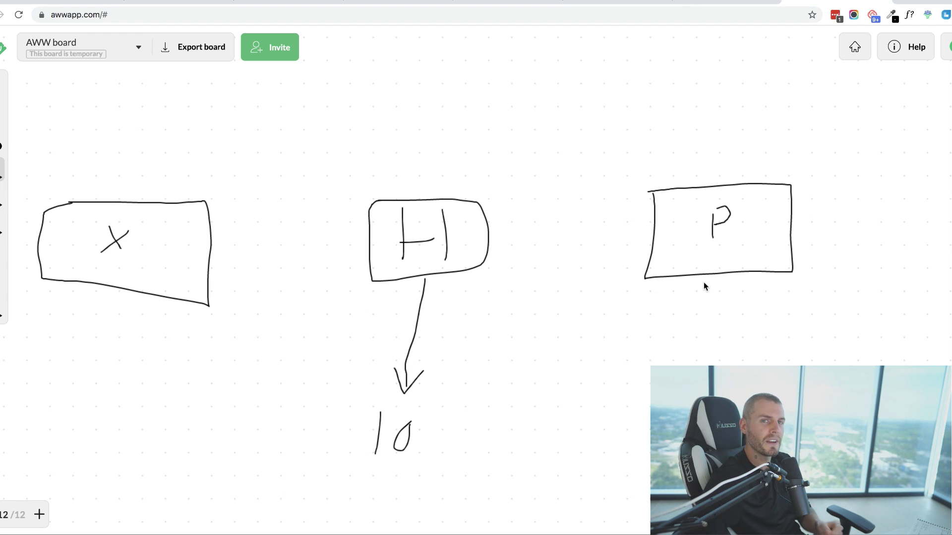
pyautogui.moveTo(722, 280)
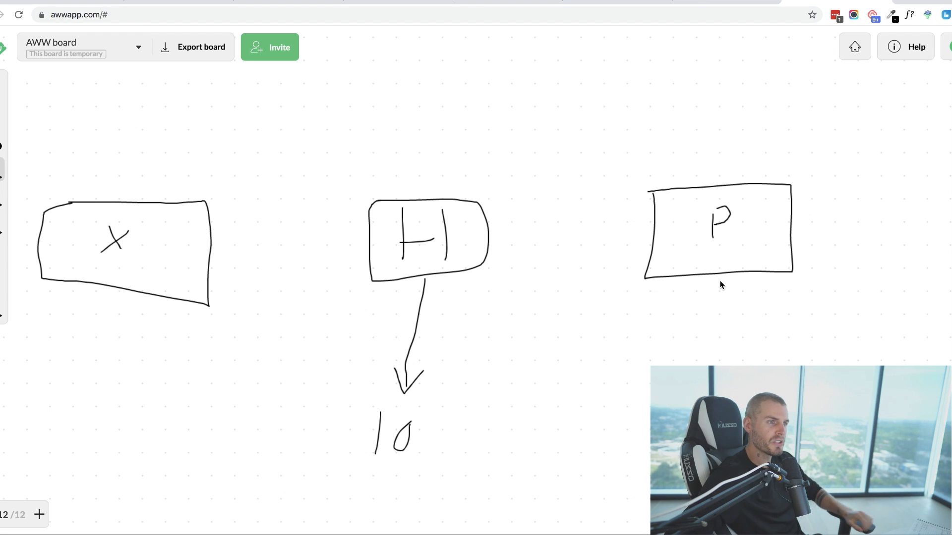
pyautogui.moveTo(467, 273)
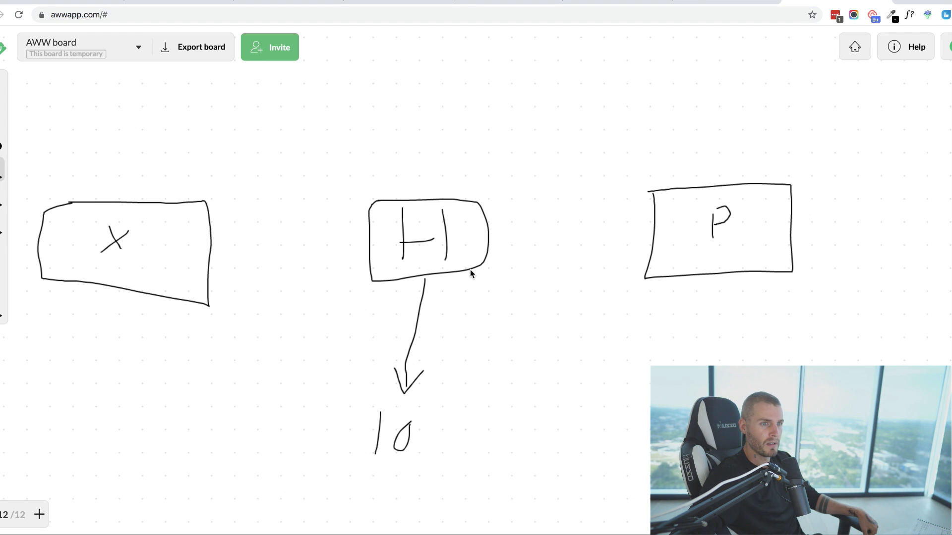
pyautogui.moveTo(554, 272)
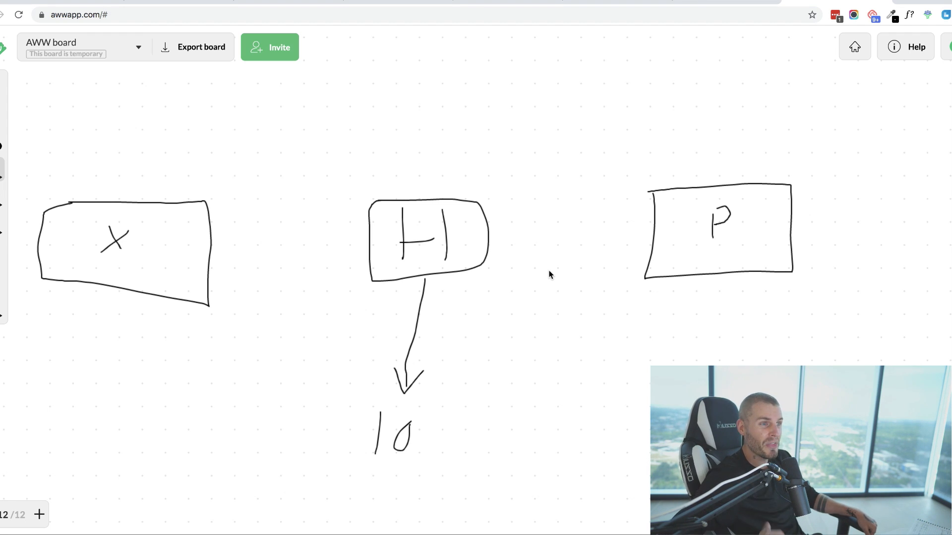
pyautogui.moveTo(782, 84)
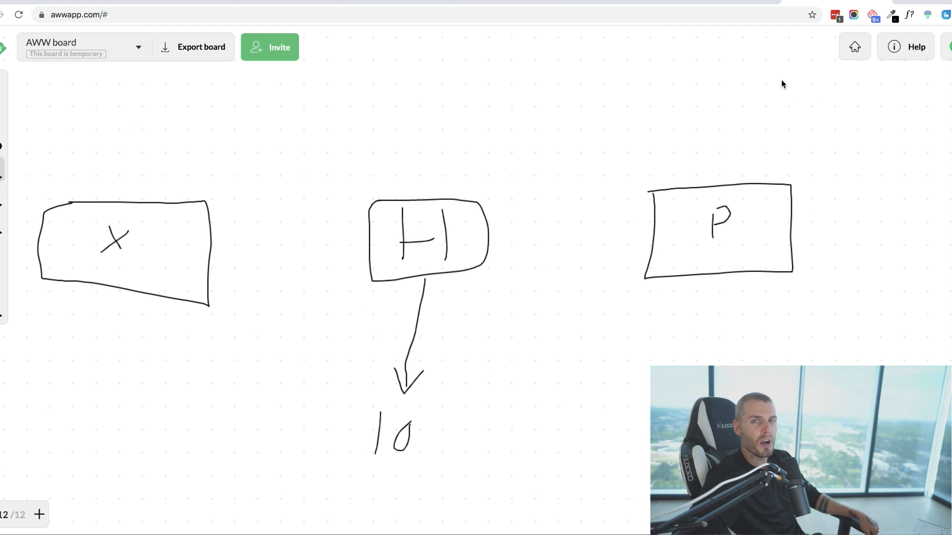
pyautogui.moveTo(746, 287)
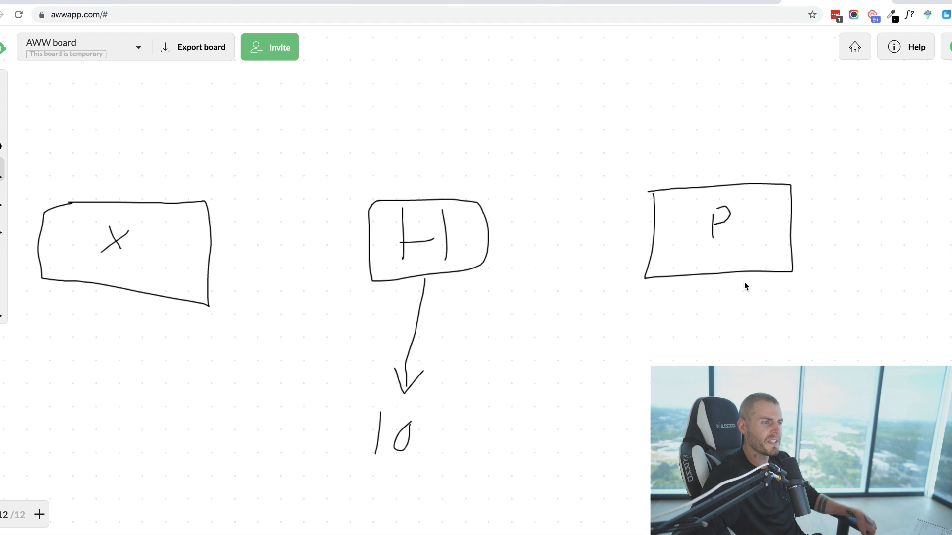
pyautogui.moveTo(735, 282)
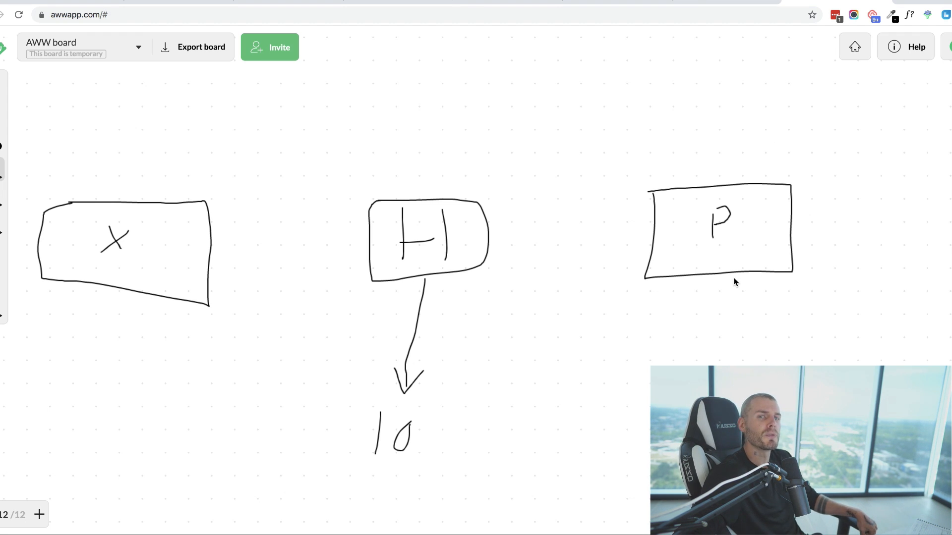
pyautogui.moveTo(728, 287)
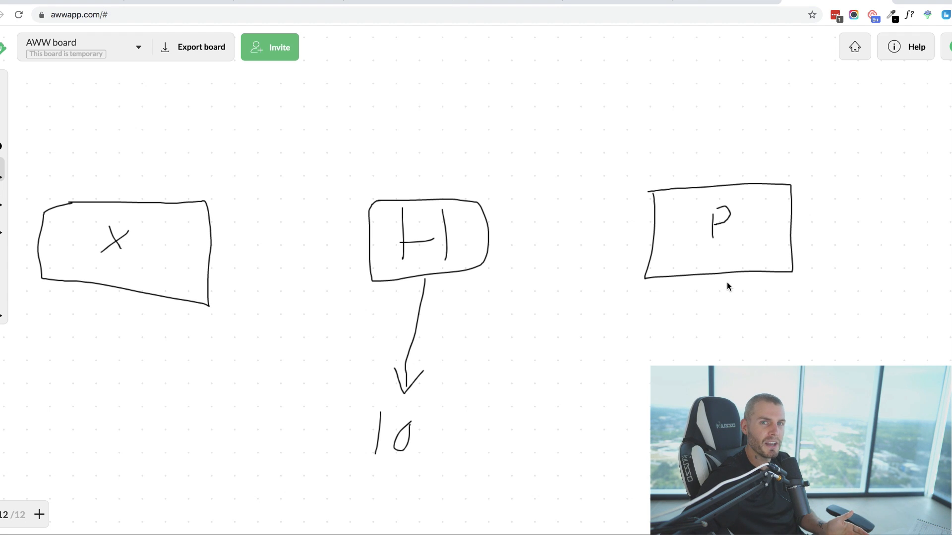
pyautogui.moveTo(543, 161)
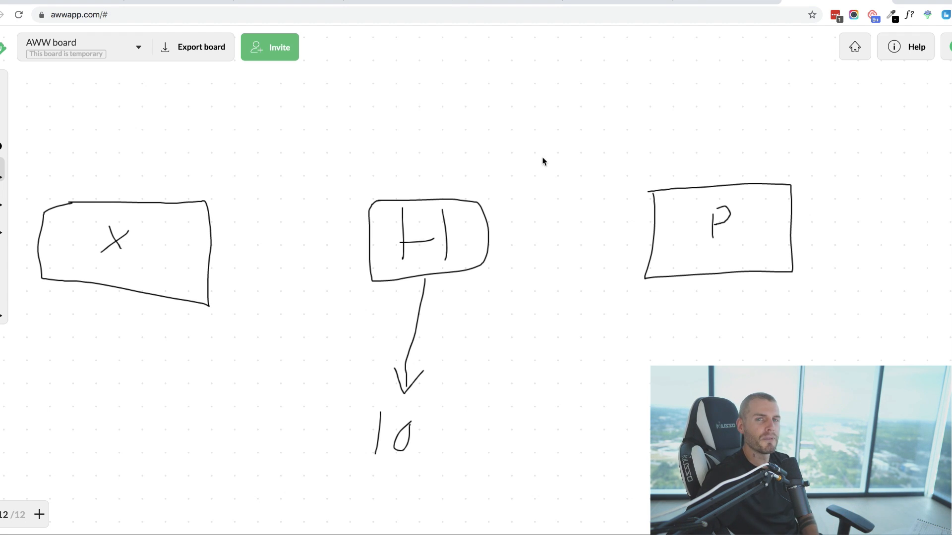
pyautogui.moveTo(476, 241)
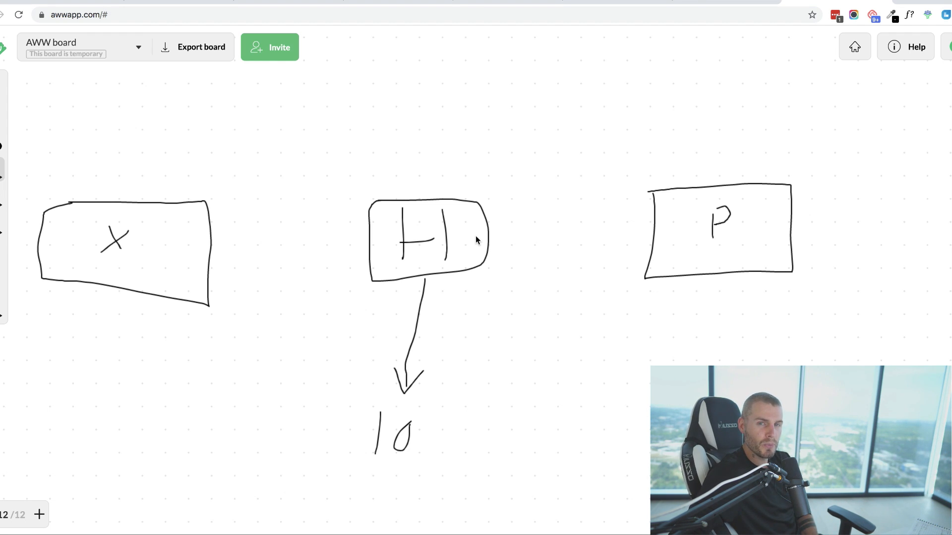
pyautogui.moveTo(480, 254)
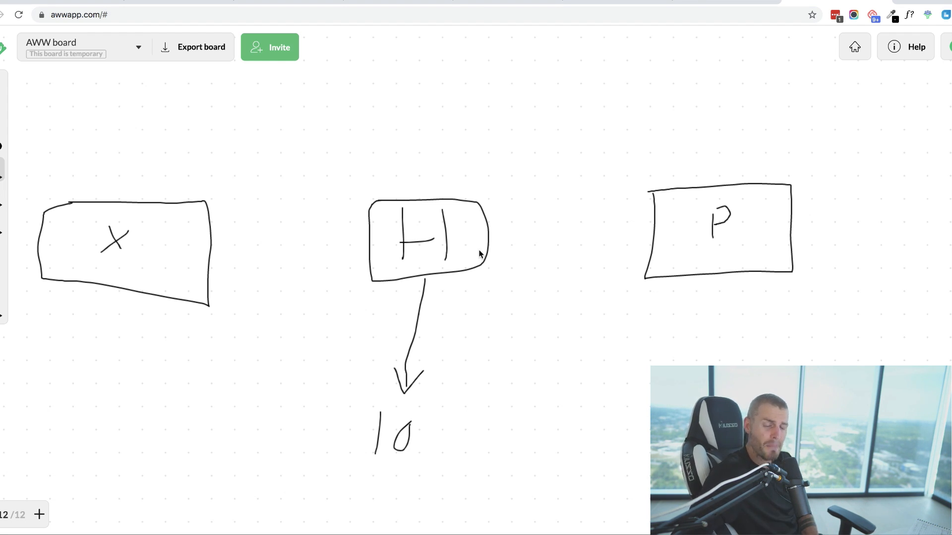
pyautogui.moveTo(702, 281)
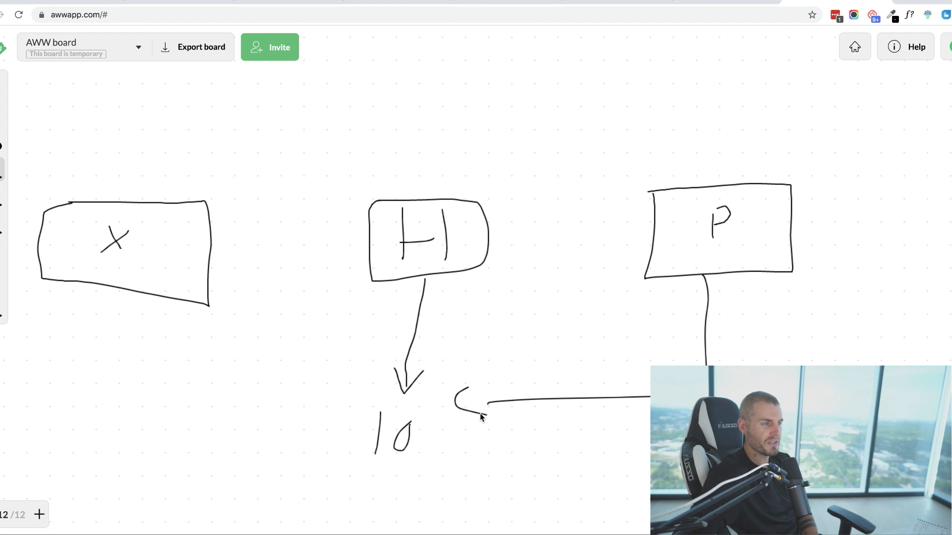
pyautogui.moveTo(120, 258)
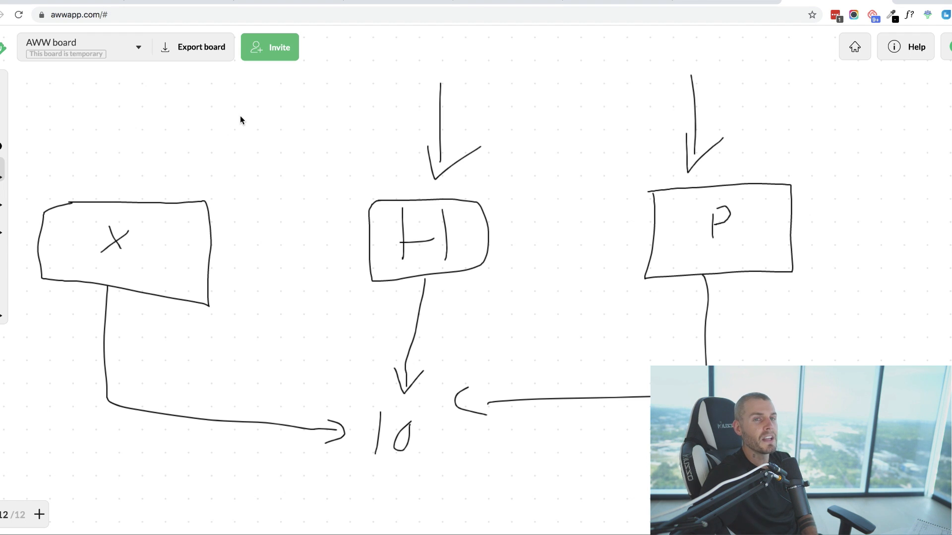
pyautogui.moveTo(180, 111)
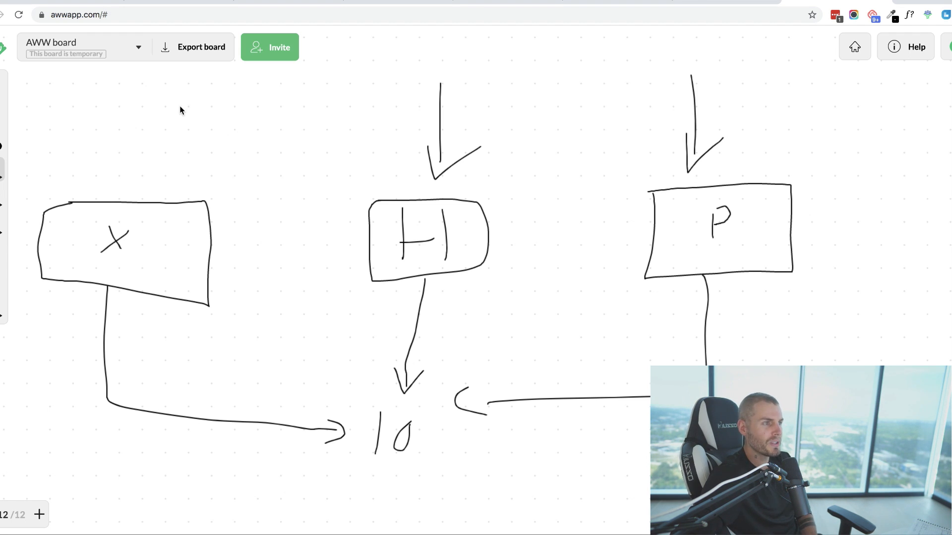
pyautogui.moveTo(184, 121)
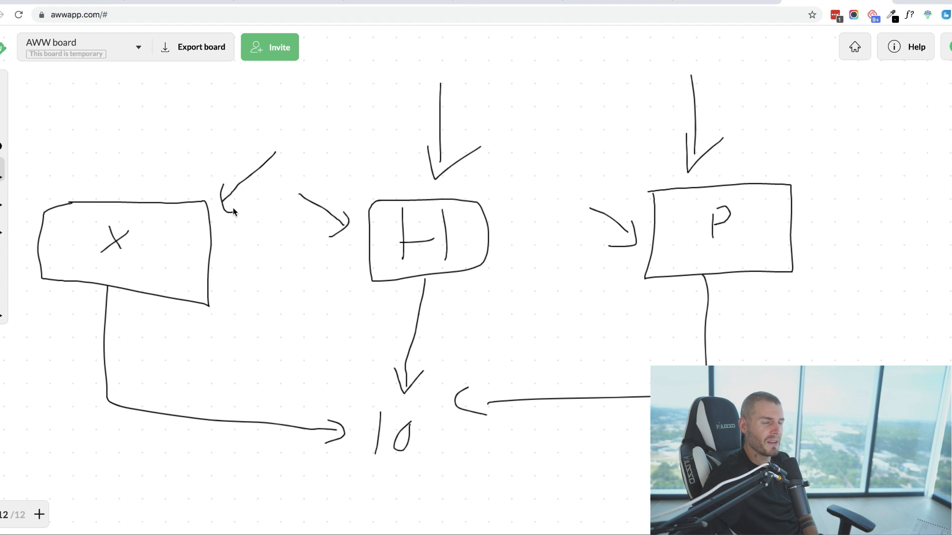
pyautogui.moveTo(228, 220)
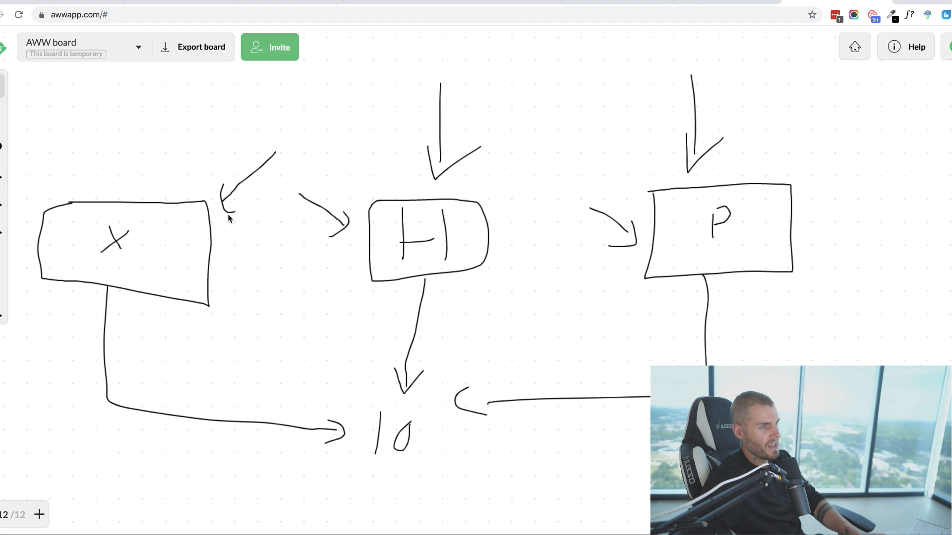
# - Undo the small curved arrow drawn beside the X box's top corner
pyautogui.press('ctrl+z')
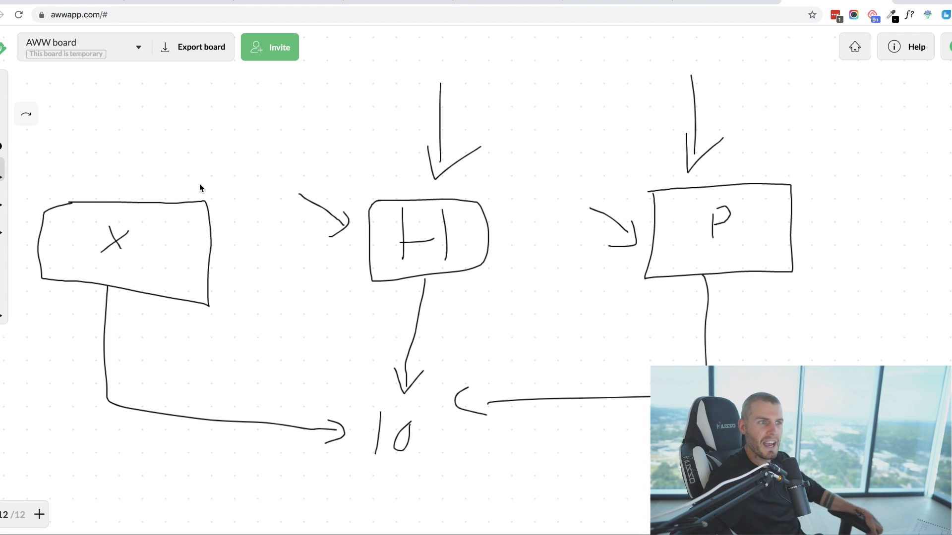
pyautogui.moveTo(381, 326)
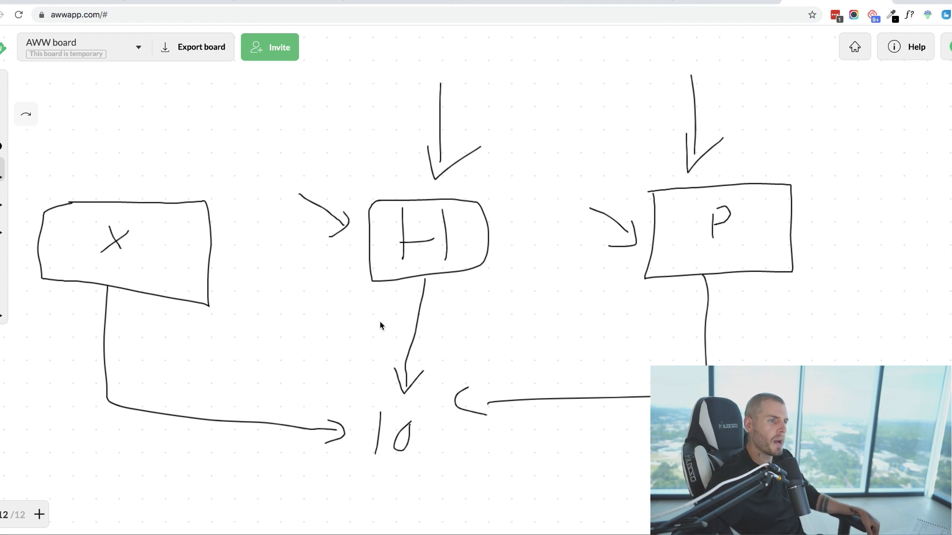
pyautogui.moveTo(445, 315)
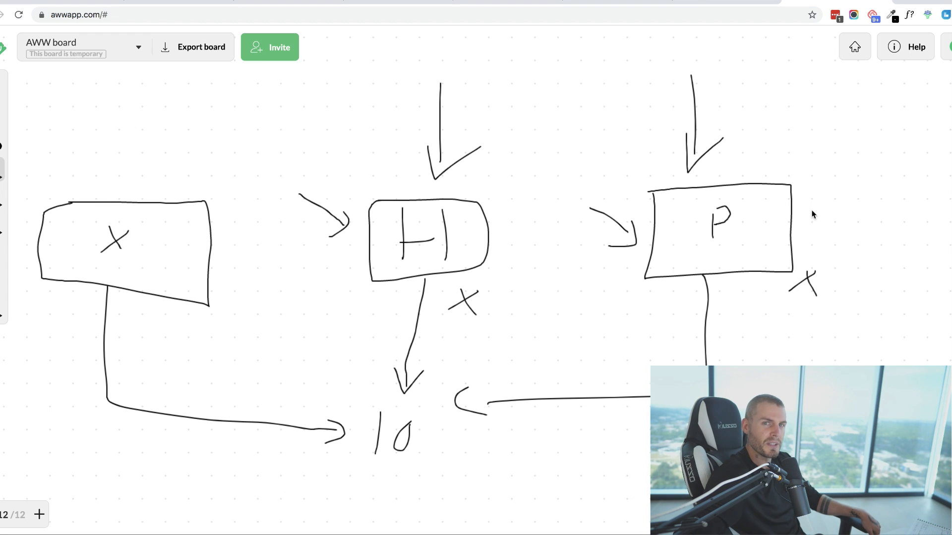
pyautogui.moveTo(499, 241)
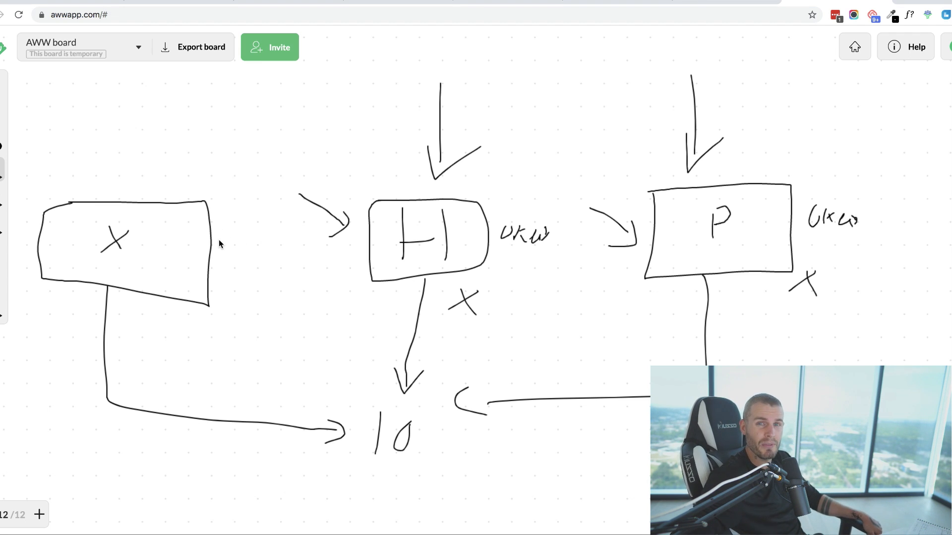
pyautogui.moveTo(255, 239)
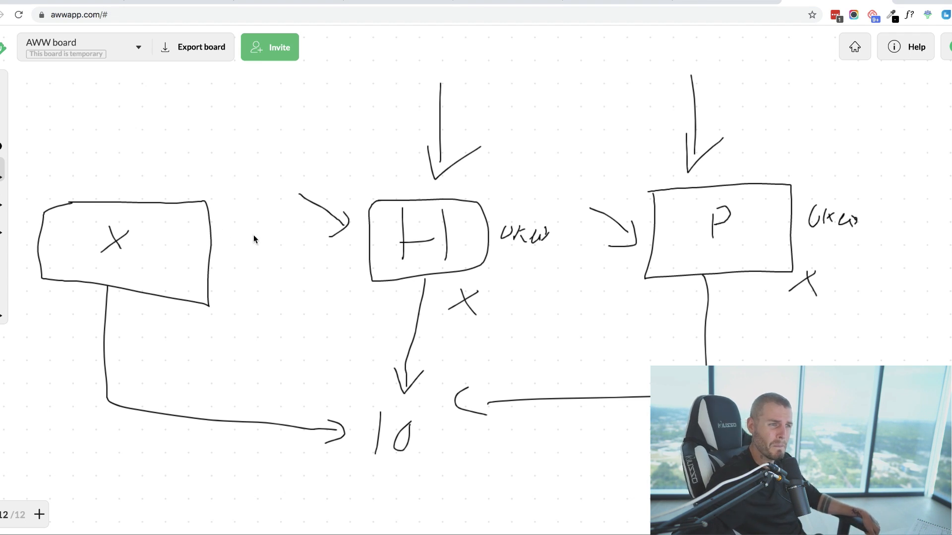
pyautogui.moveTo(214, 223)
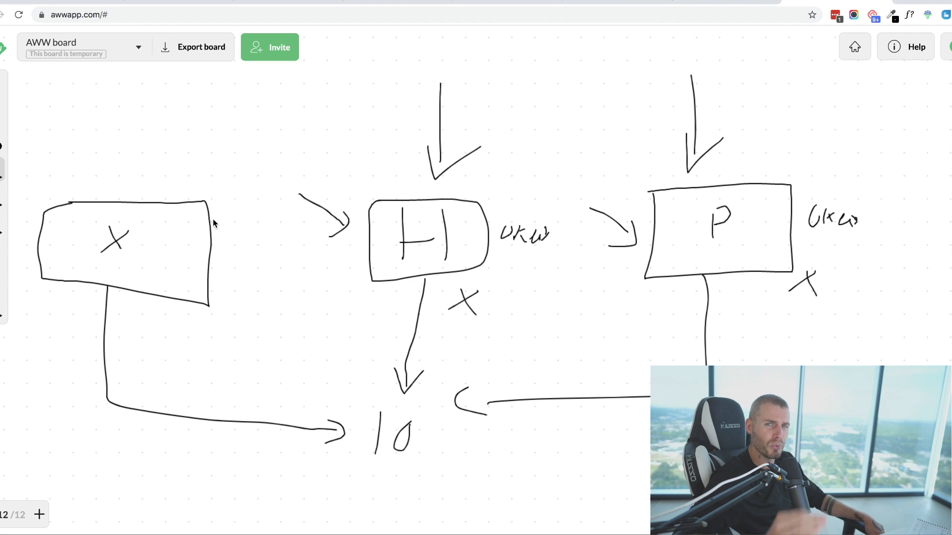
pyautogui.moveTo(230, 249)
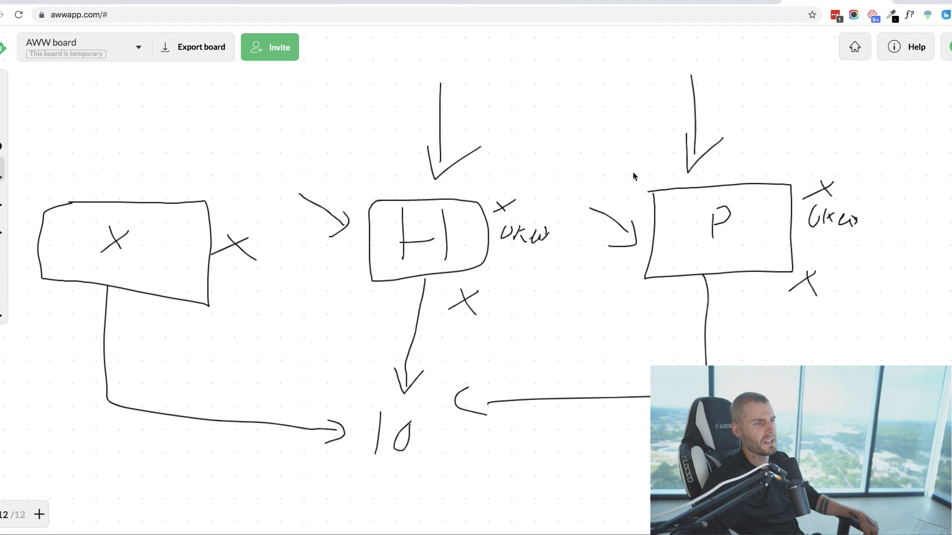
pyautogui.moveTo(443, 192)
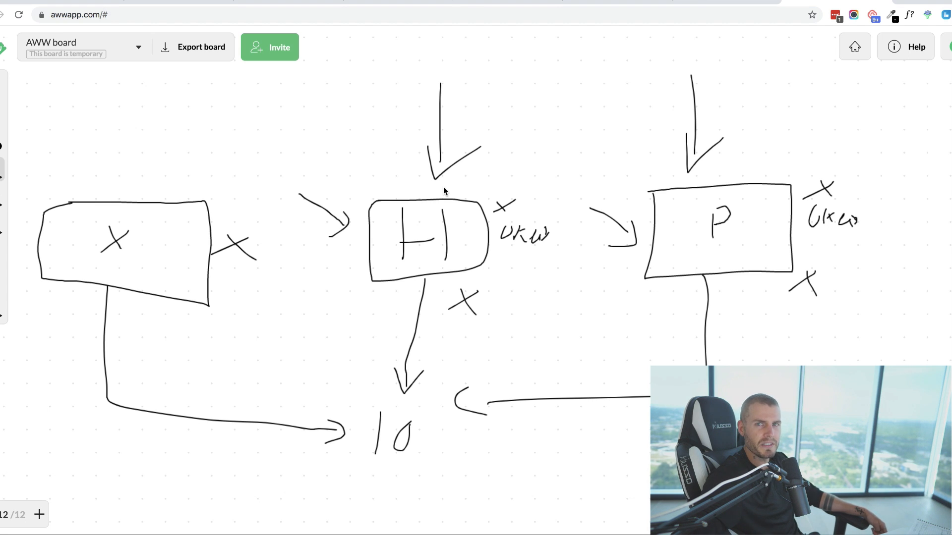
pyautogui.moveTo(430, 266)
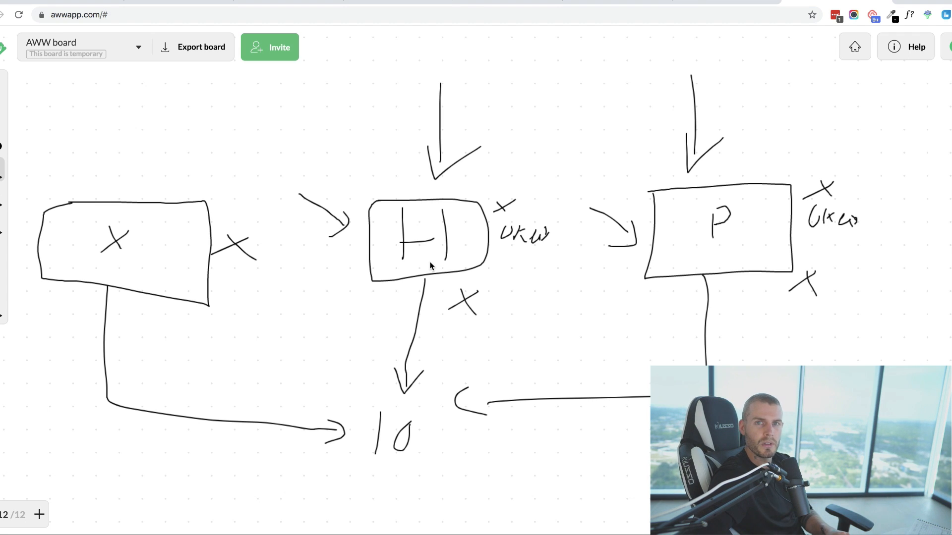
pyautogui.moveTo(349, 184)
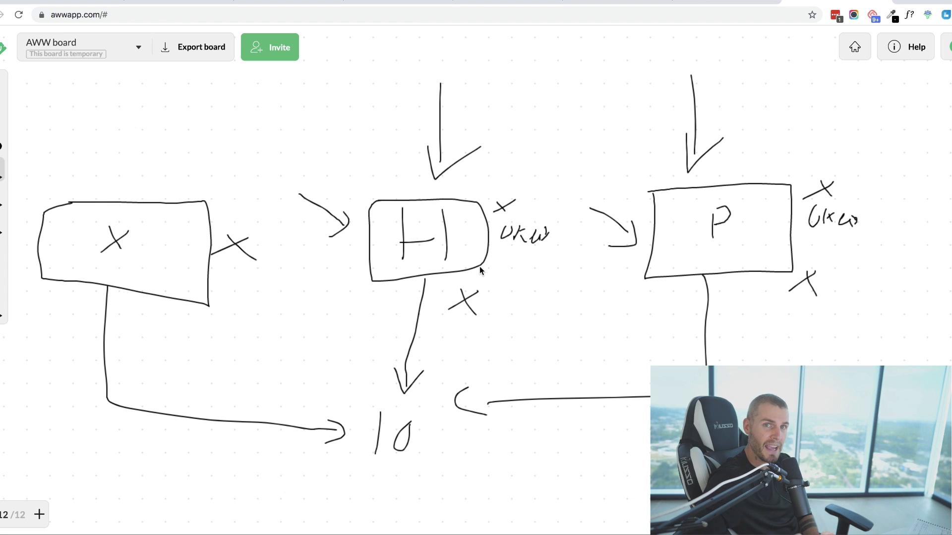
pyautogui.moveTo(740, 312)
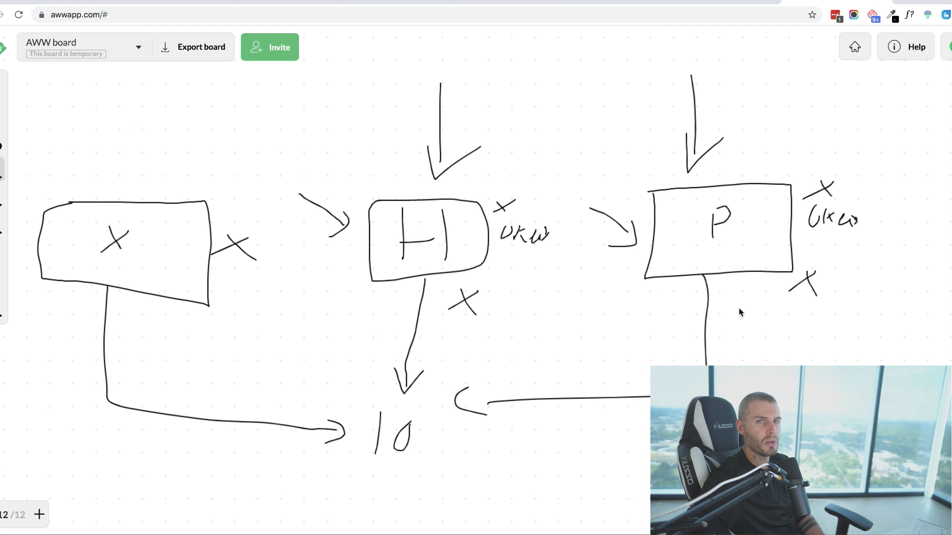
pyautogui.moveTo(536, 200)
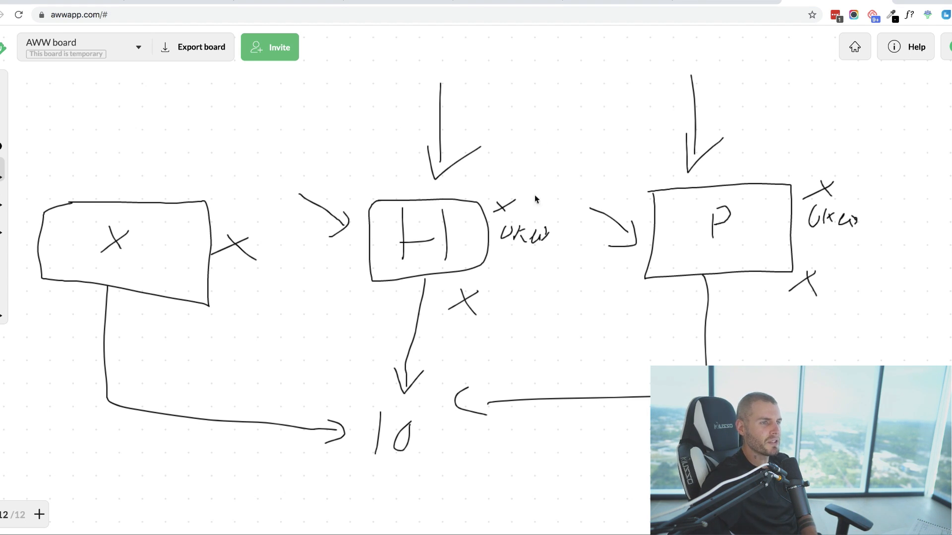
pyautogui.moveTo(800, 195)
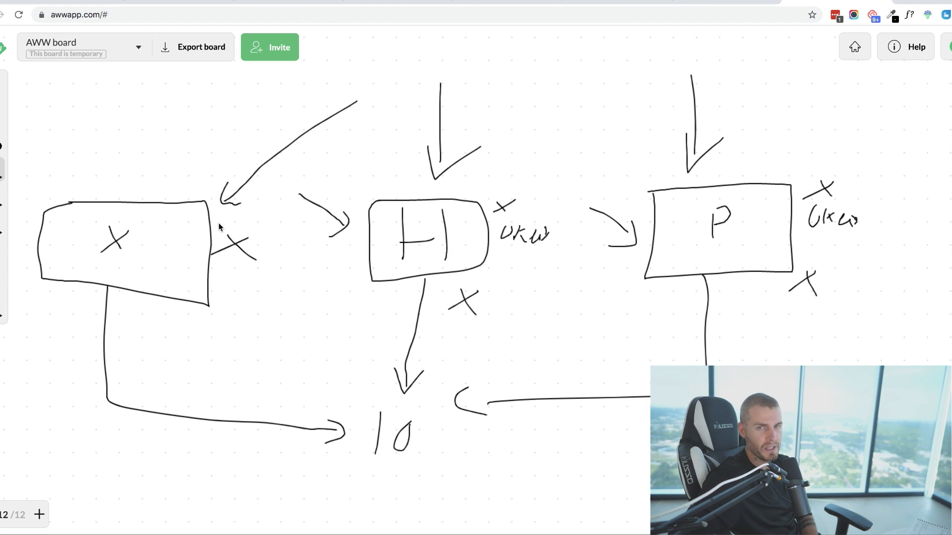
pyautogui.moveTo(156, 314)
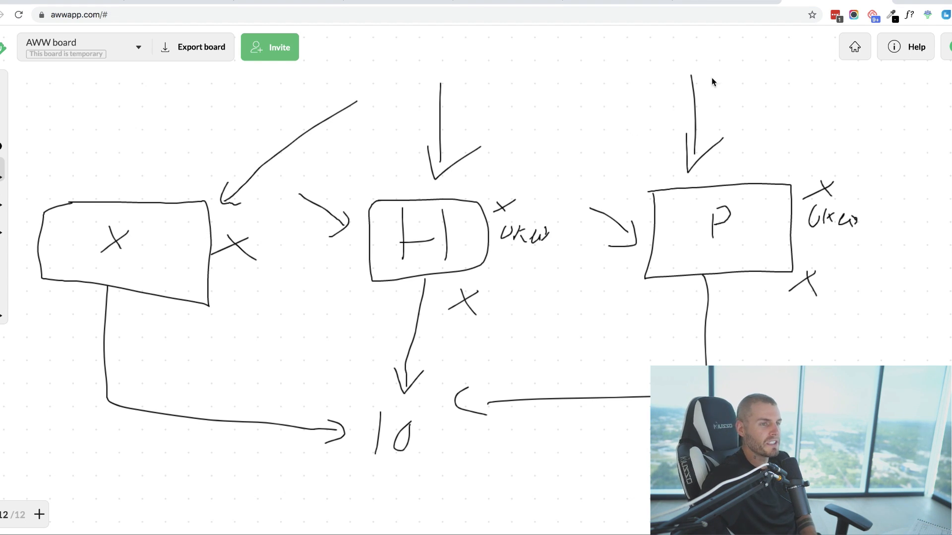
pyautogui.moveTo(578, 54)
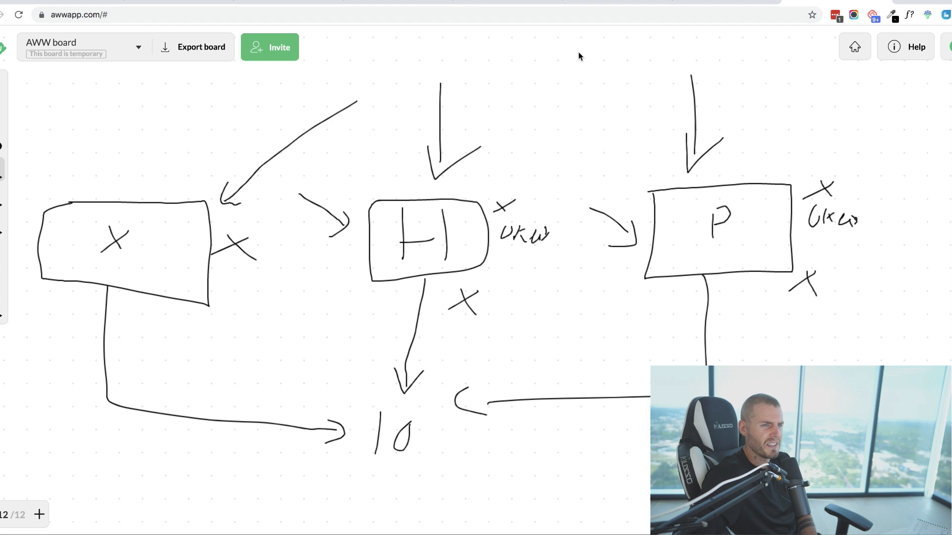
pyautogui.moveTo(130, 217)
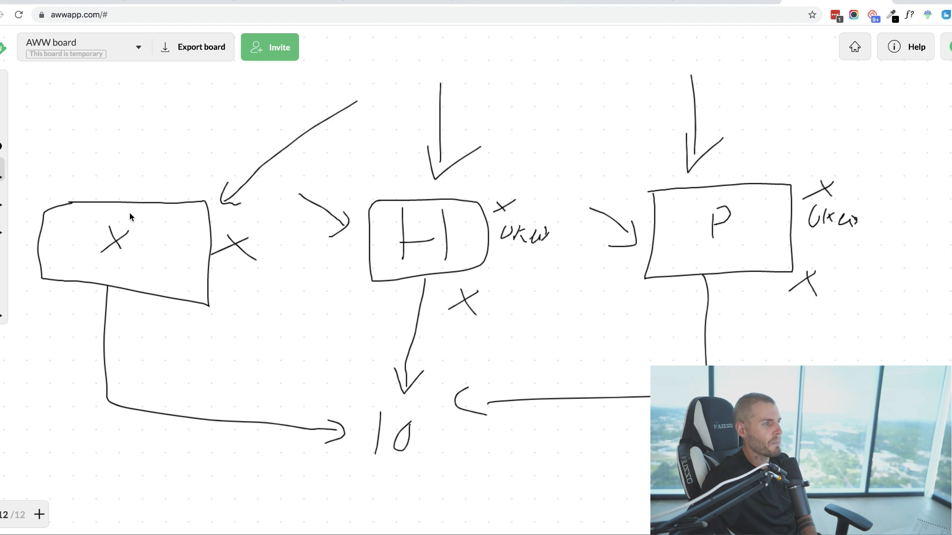
pyautogui.moveTo(605, 37)
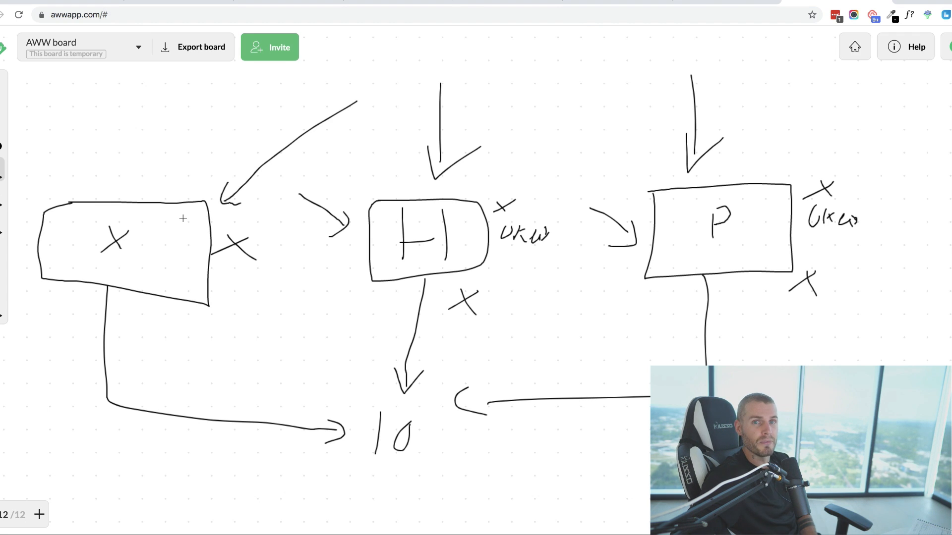
pyautogui.moveTo(605, 95)
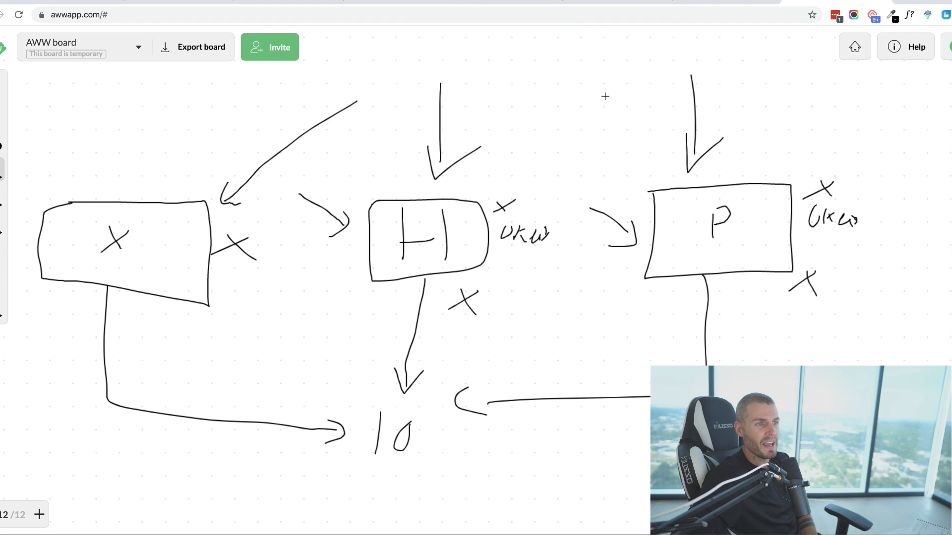
pyautogui.moveTo(766, 225)
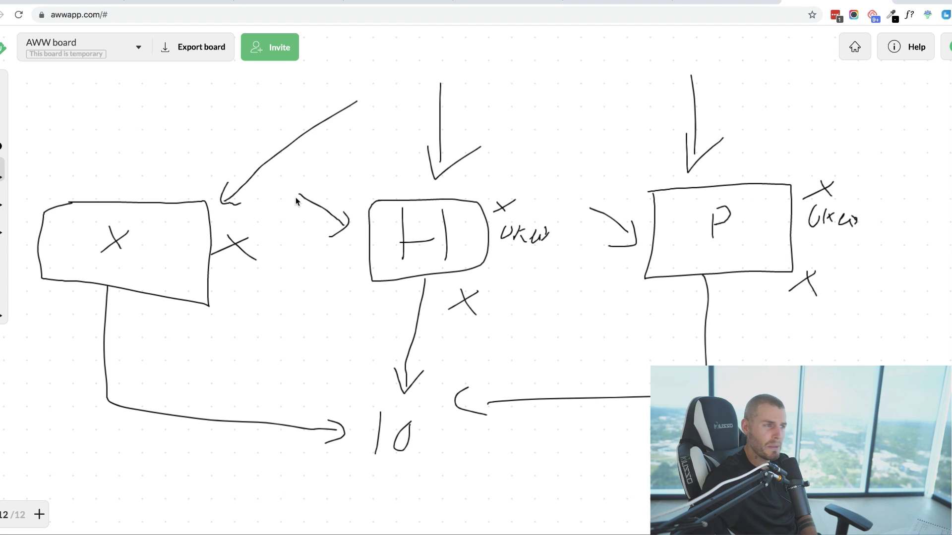
pyautogui.moveTo(458, 90)
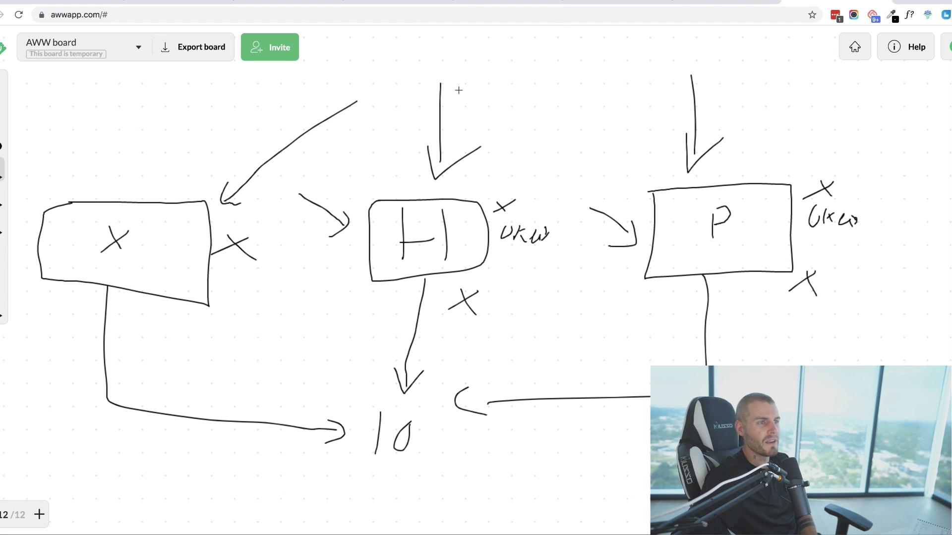
pyautogui.moveTo(526, 252)
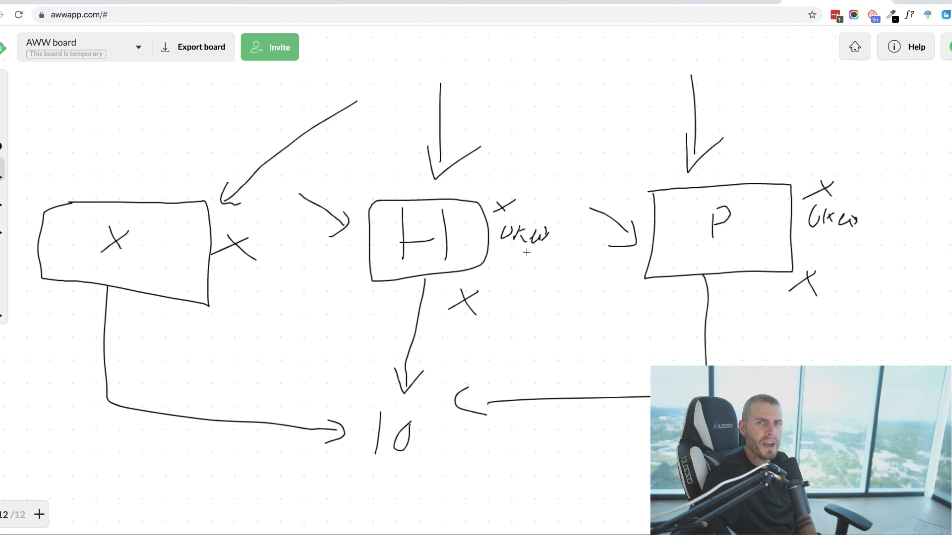
pyautogui.moveTo(262, 151)
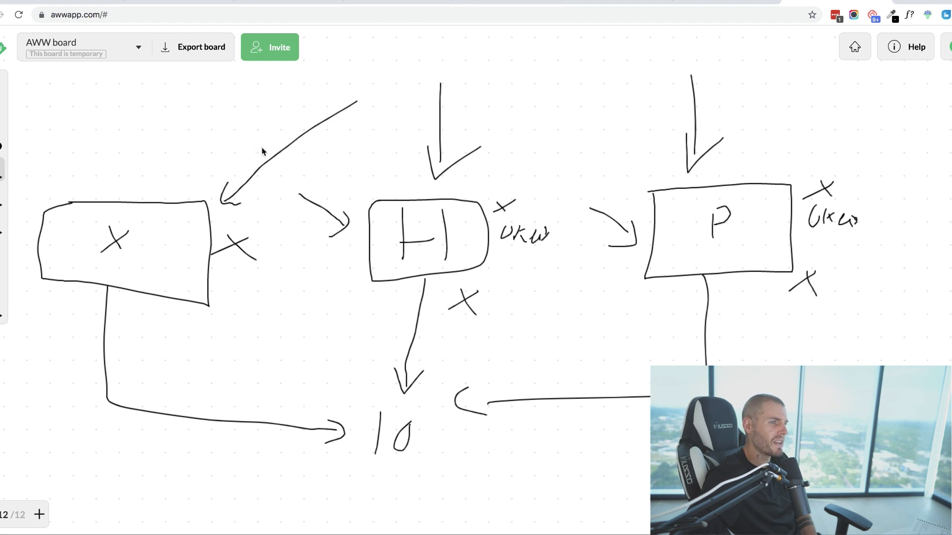
pyautogui.moveTo(180, 239)
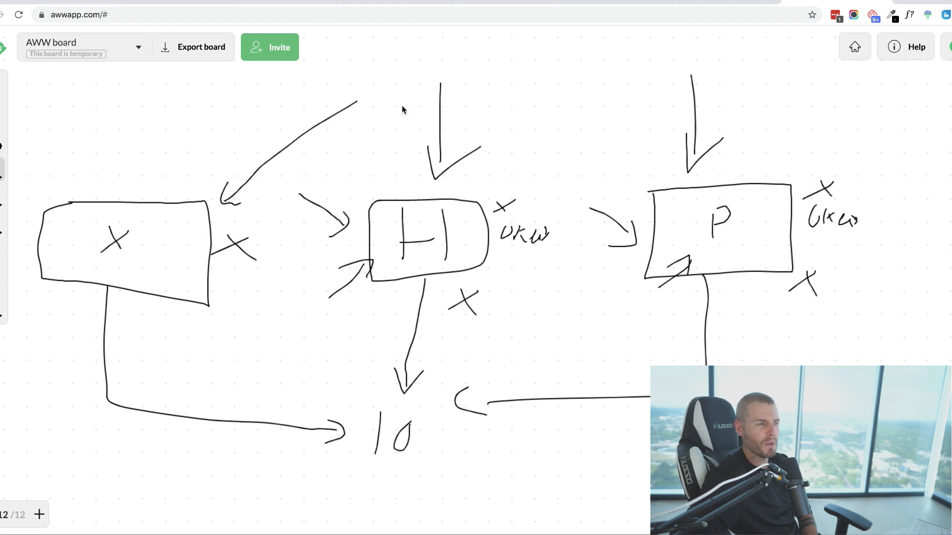
pyautogui.moveTo(370, 178)
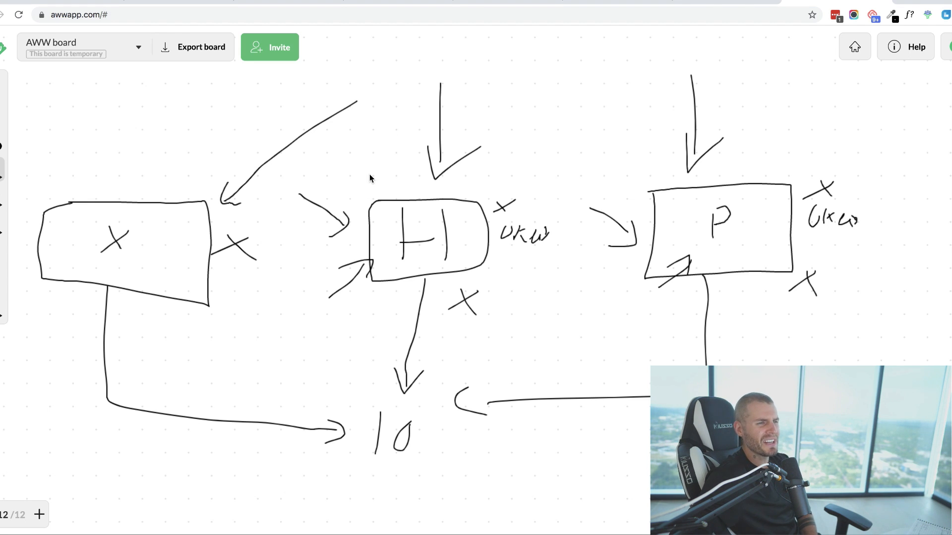